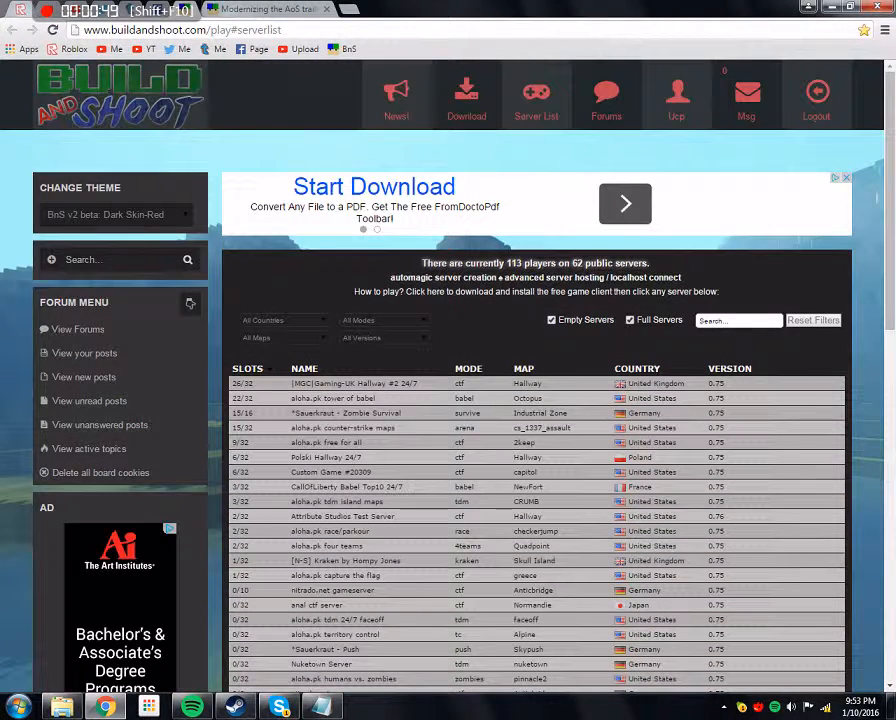
Step: Visit the forum portal, return to the play page and look through the server list
left_click(114, 214)
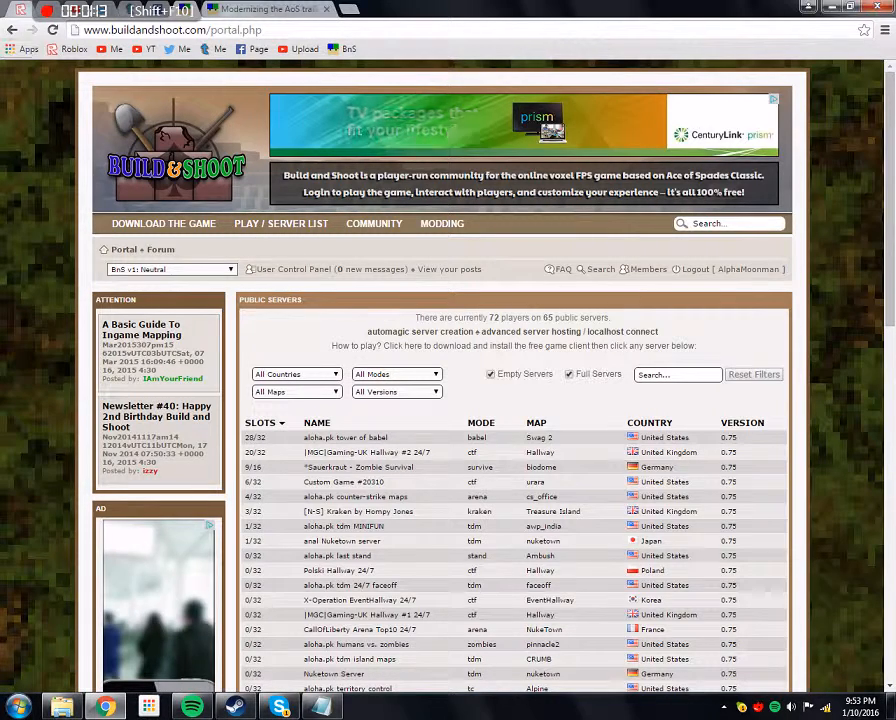
left_click(170, 268)
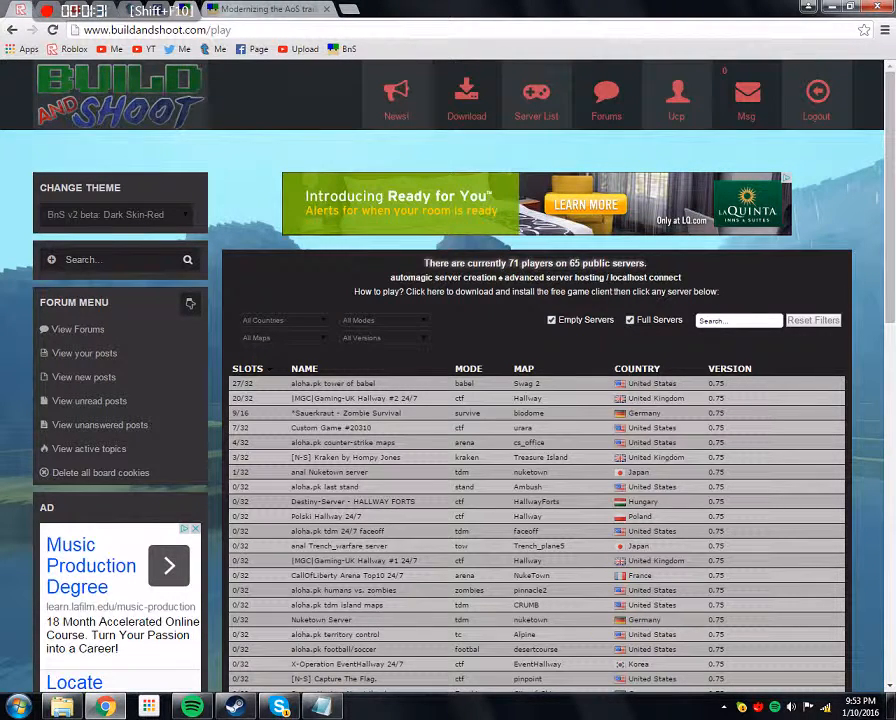
scroll("down", 3)
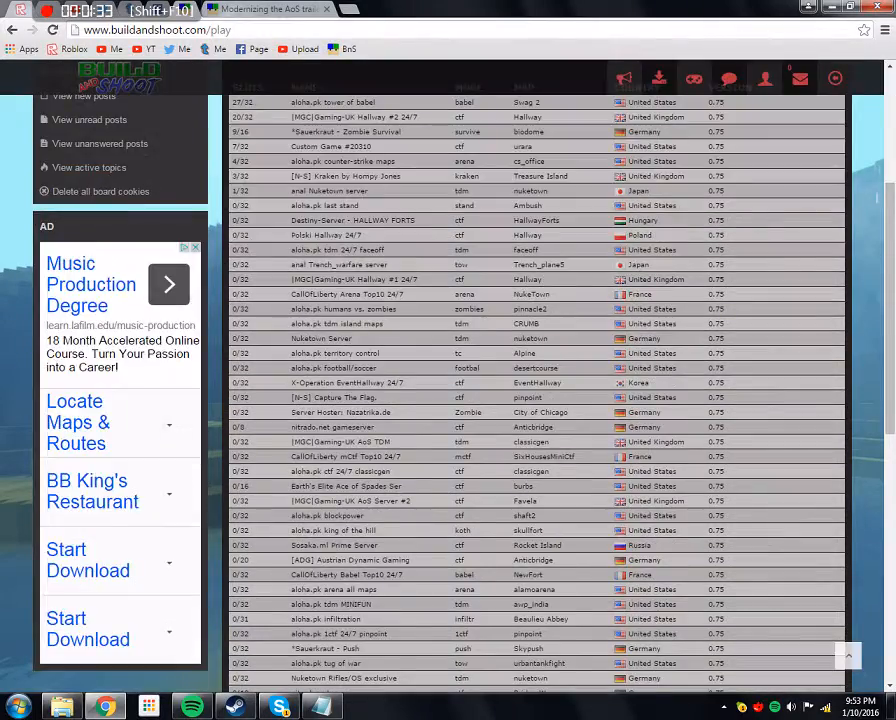
scroll("up", 3)
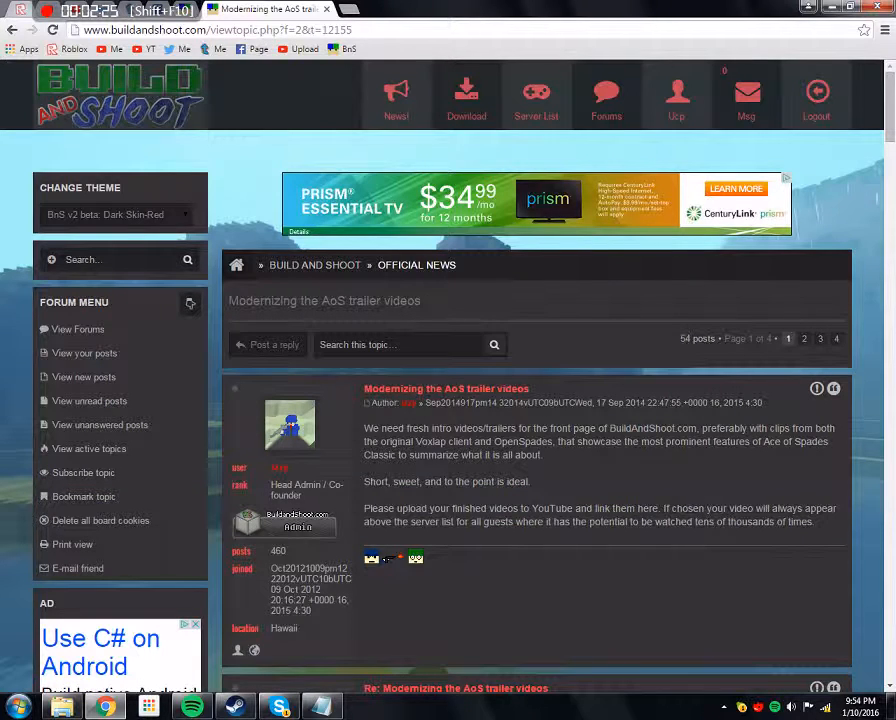
Step: Leave the forum thread and clear the windows to reveal the Windows desktop
scroll("down", 3)
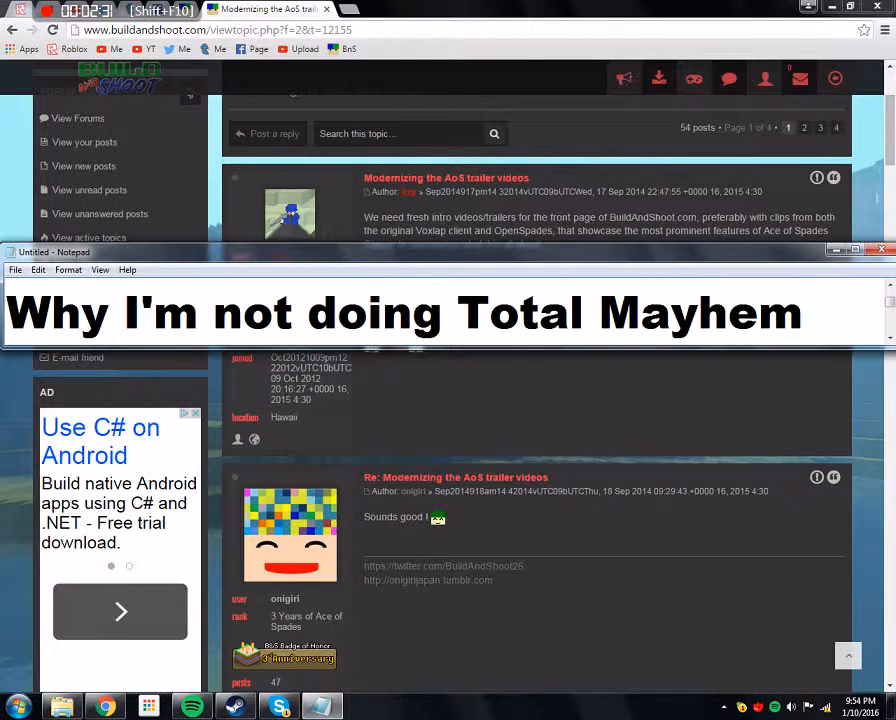
left_click(884, 252)
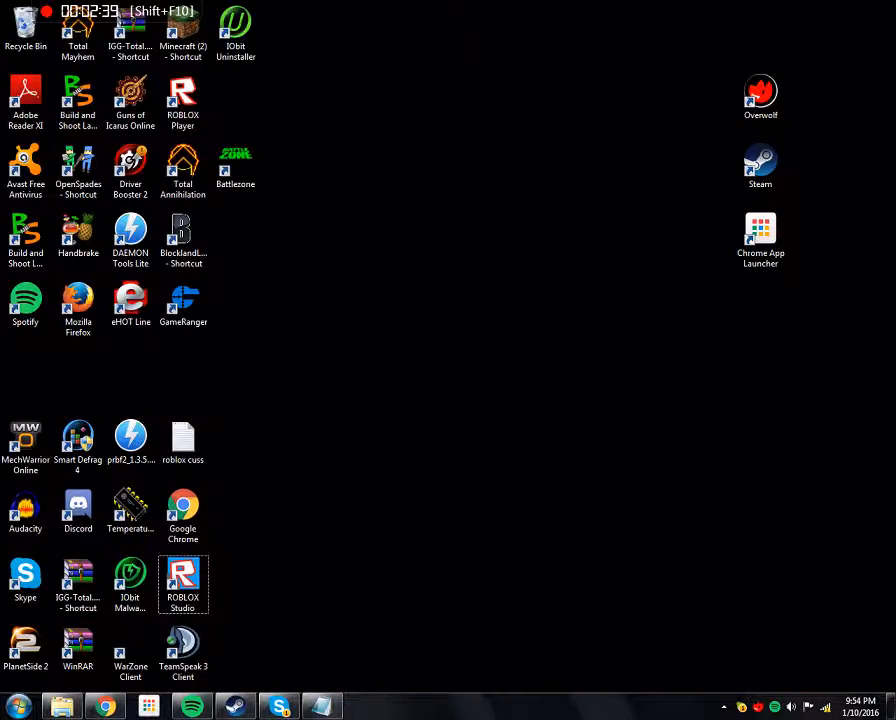
Step: Launch the Total Mayhem shortcut and dismiss its missing DLL error
left_click(184, 170)
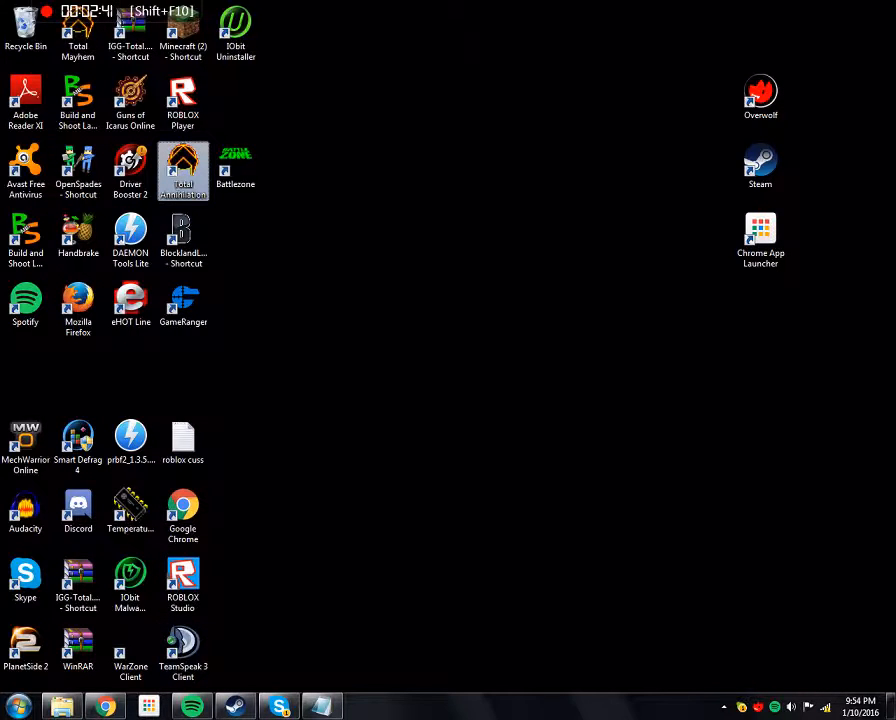
left_click(78, 30)
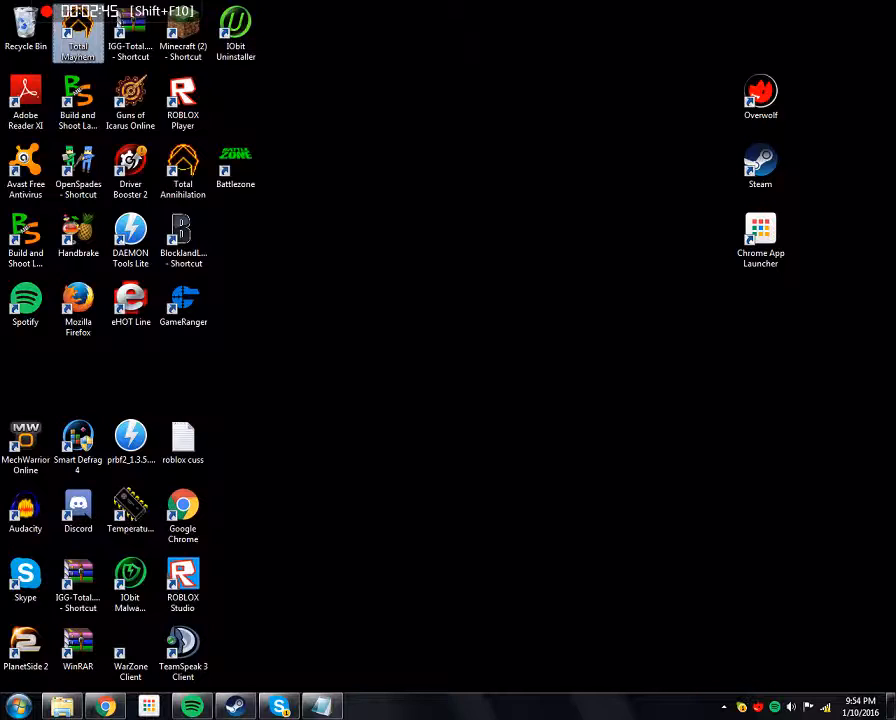
double_click(76, 30)
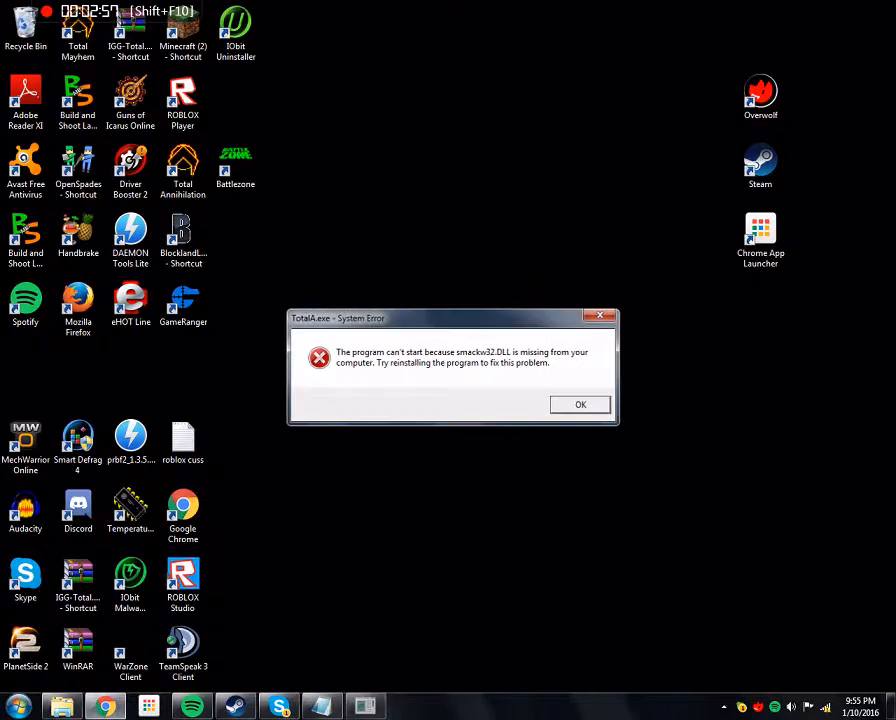
left_click(580, 404)
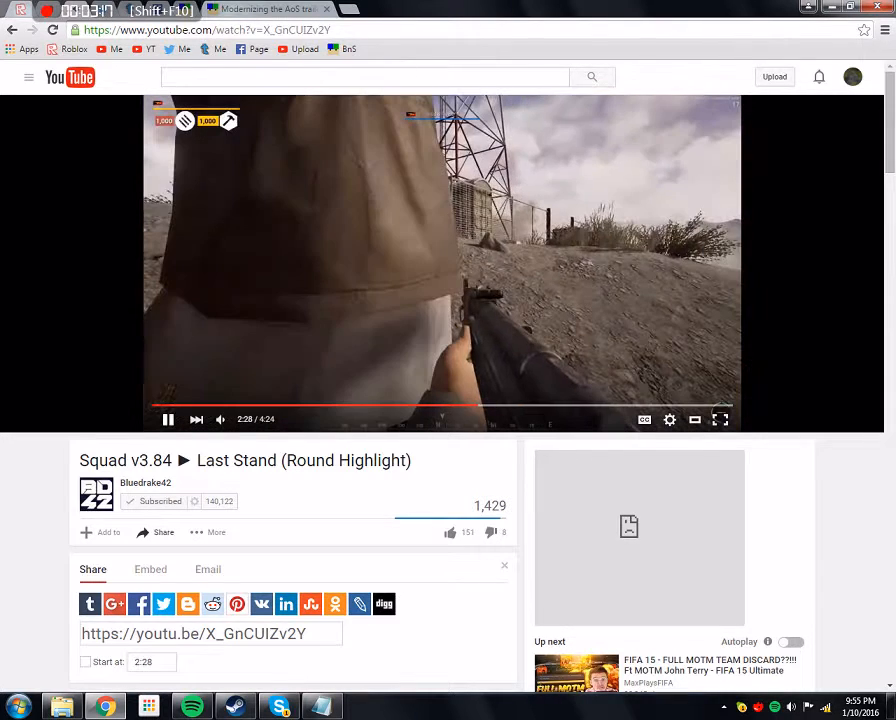
Step: Search YouTube for 'sub rosa', then open the maf464 channel from subscriptions
left_click(168, 420)
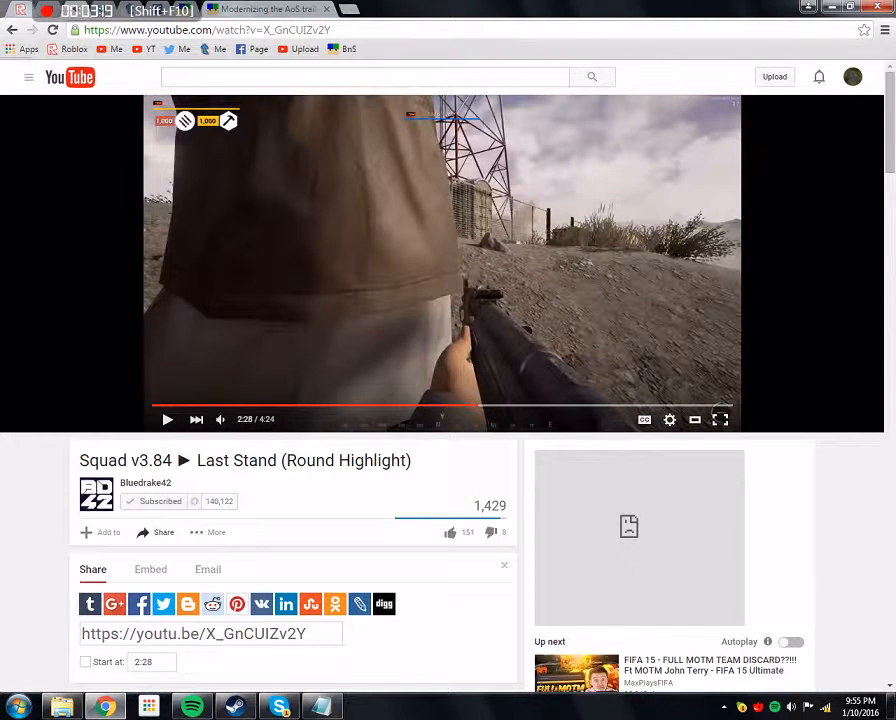
left_click(364, 76)
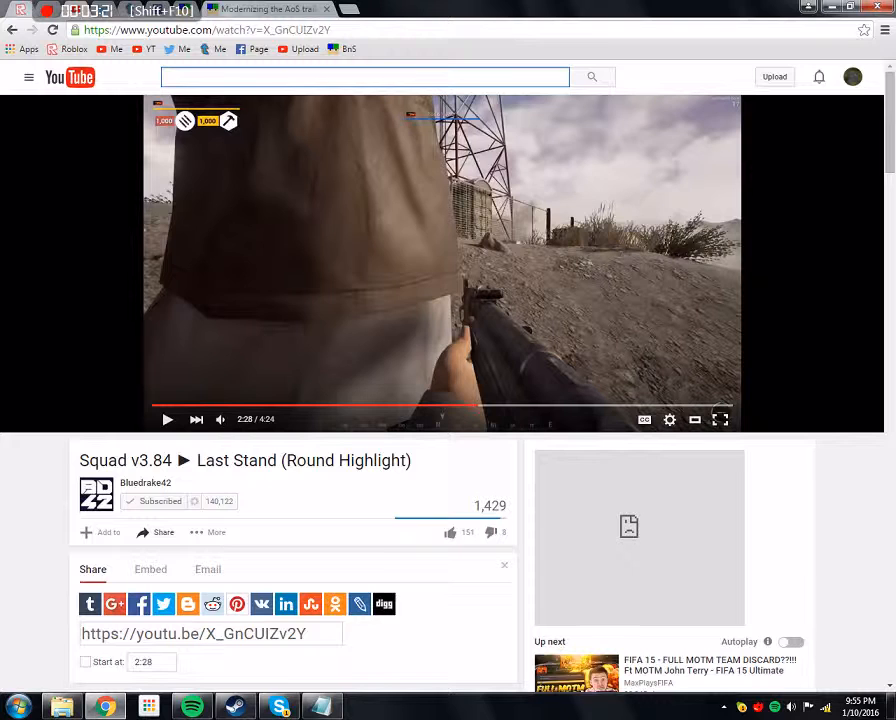
type("sub rosa")
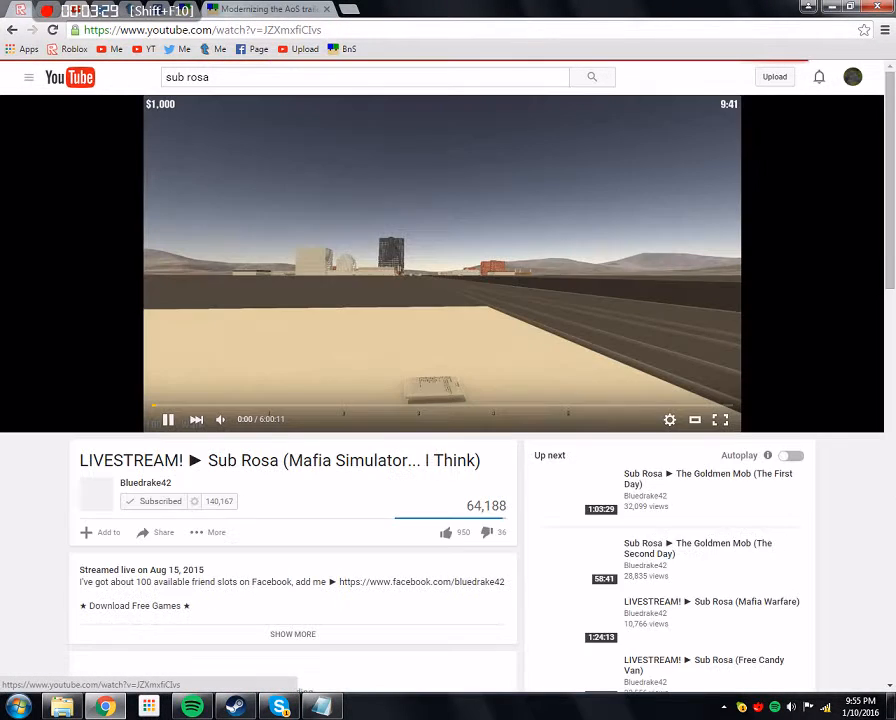
left_click(168, 420)
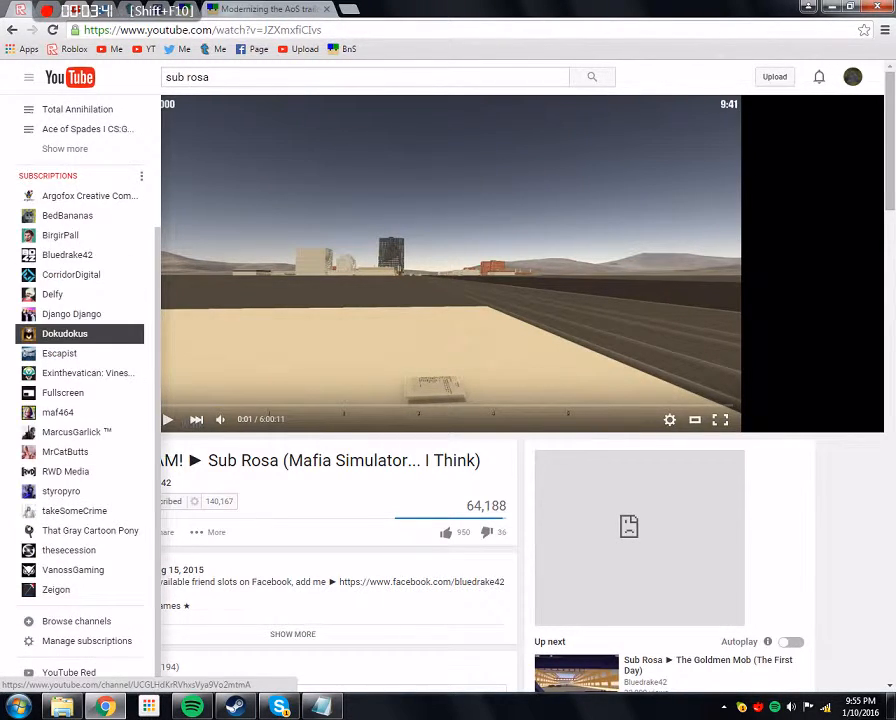
mouse_move(76, 432)
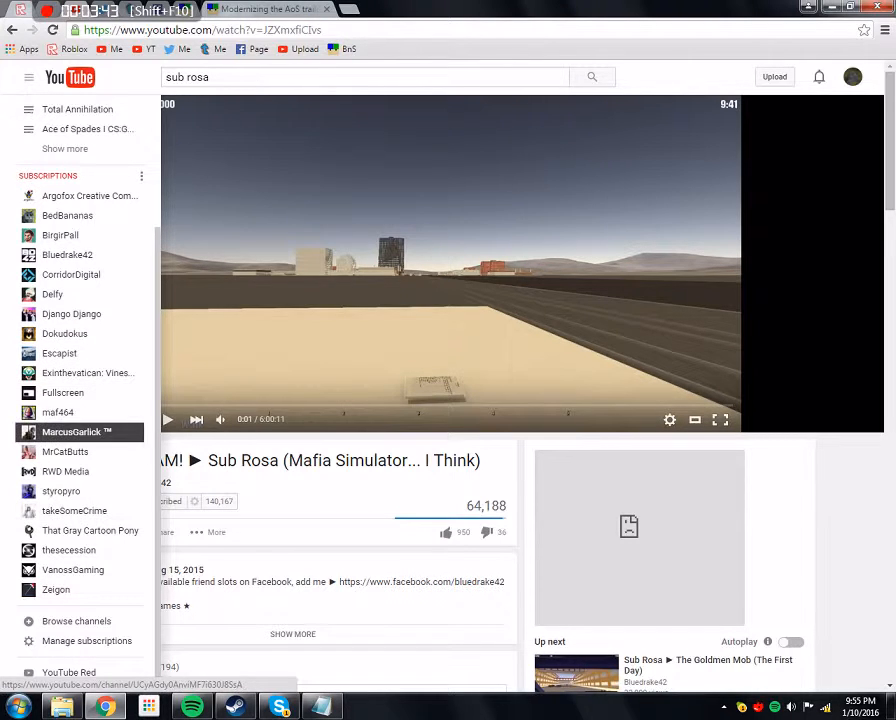
left_click(58, 412)
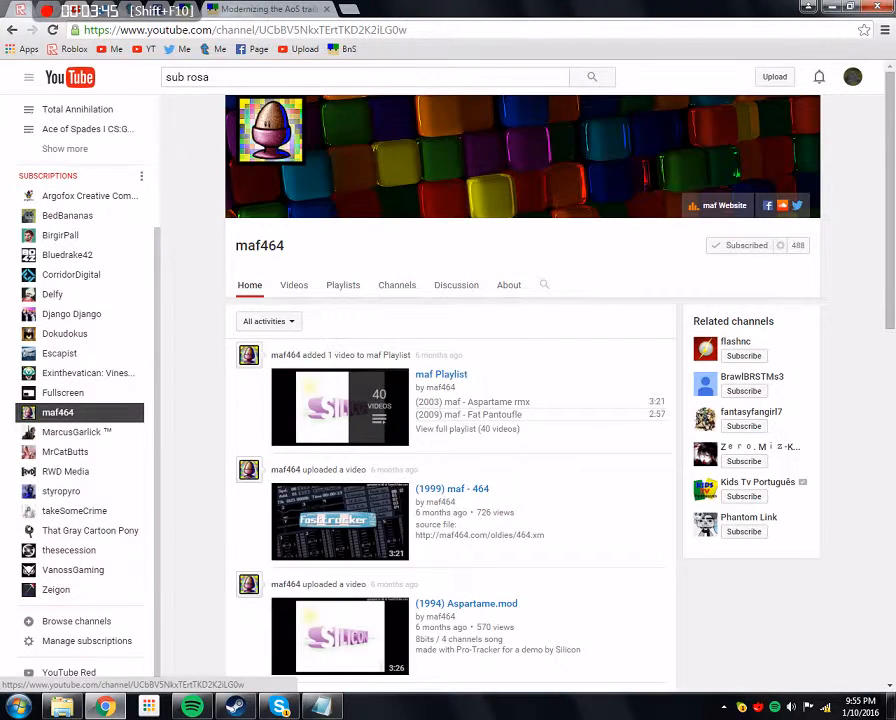
Step: Browse maf464's older uploads and note 'My ability to make stuff'
left_click(292, 284)
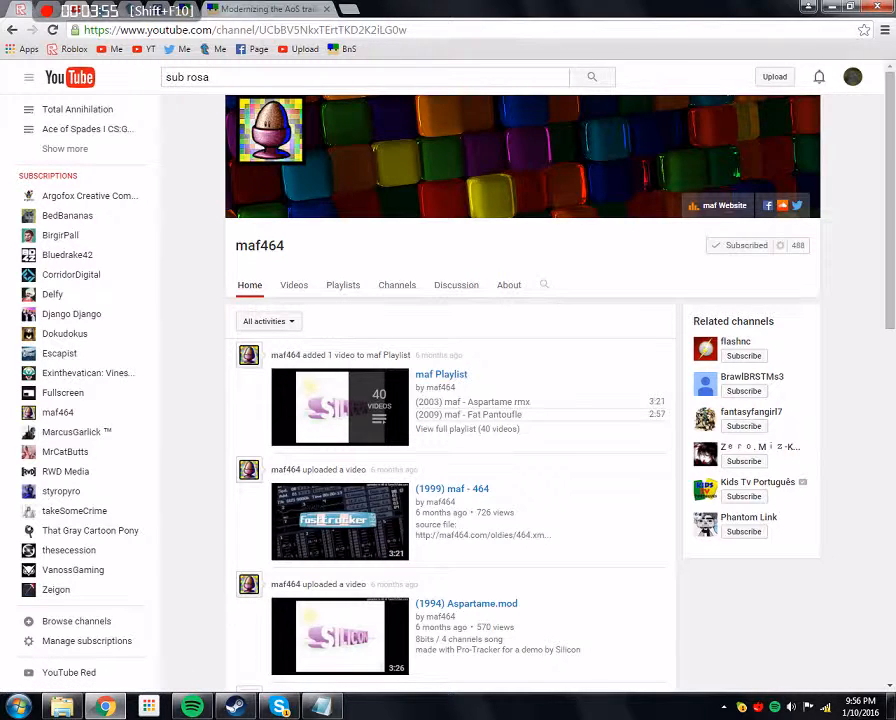
left_click(292, 284)
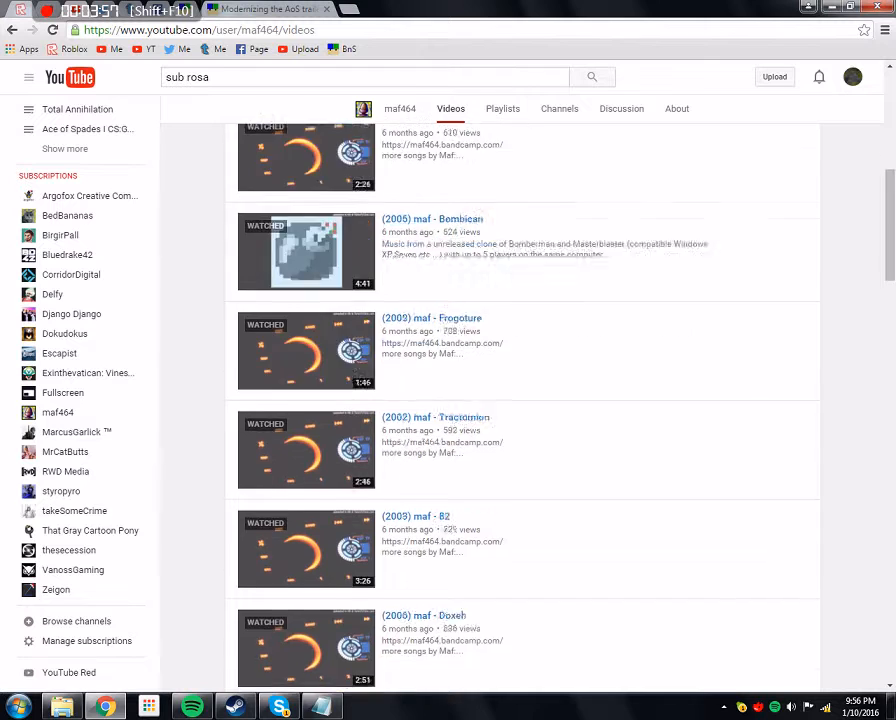
scroll("down", 3)
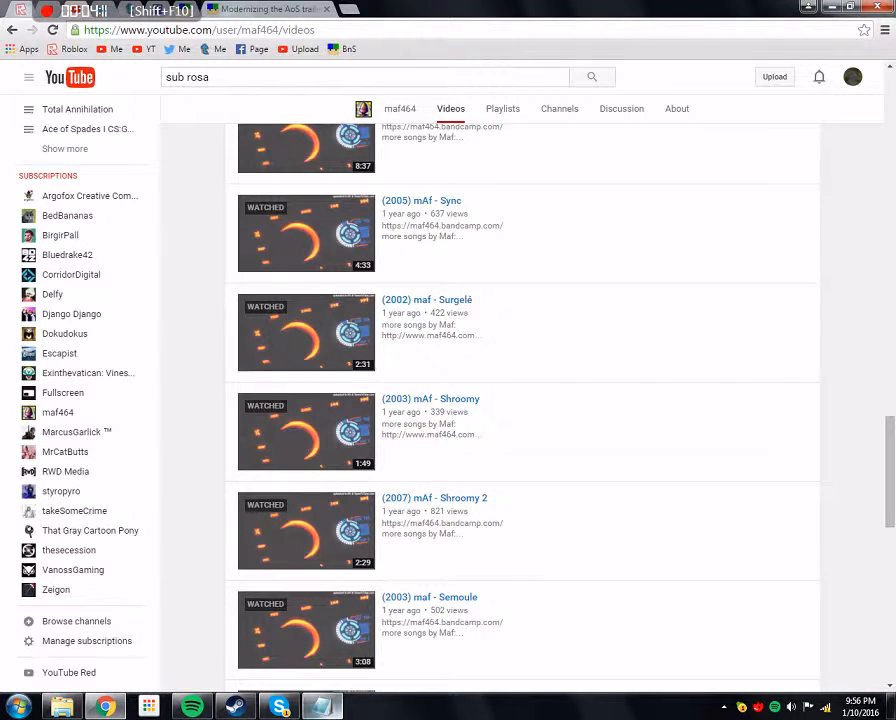
type("My ability to make stuff")
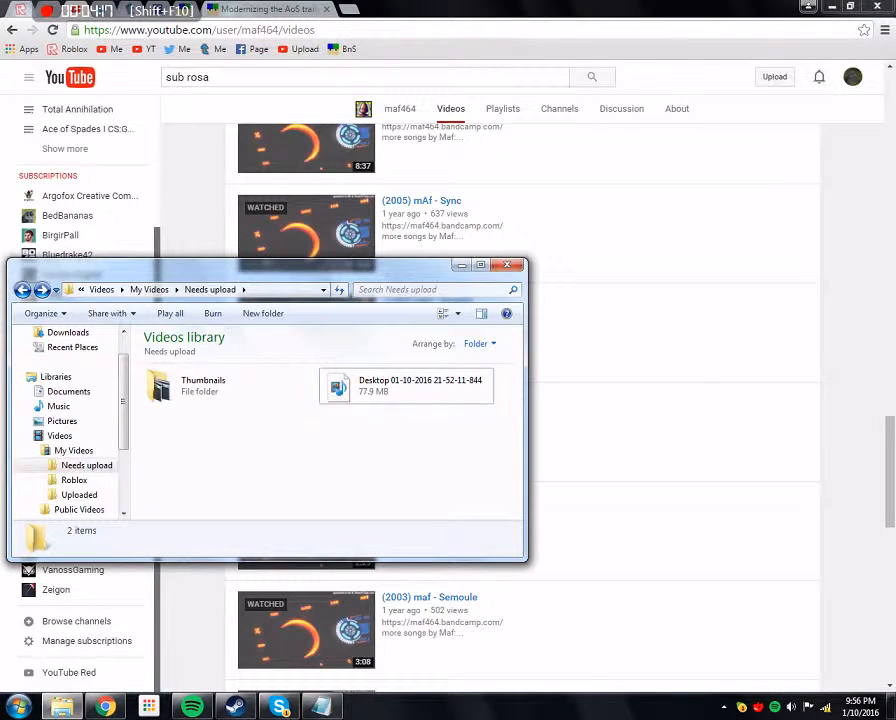
Step: Switch Windows Explorer to the Pictures library of game screenshots
left_click(62, 420)
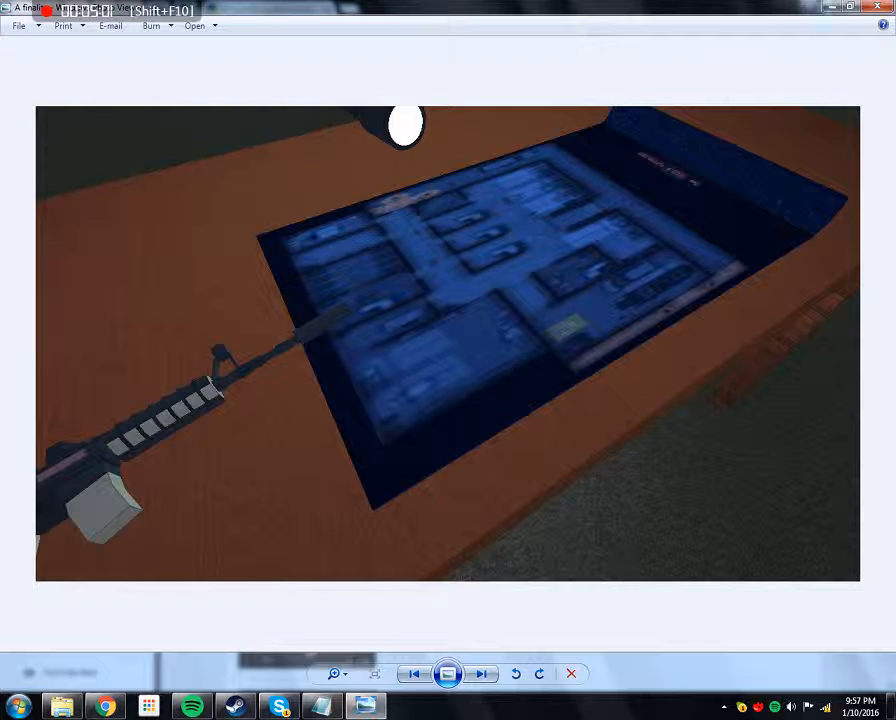
mouse_move(860, 20)
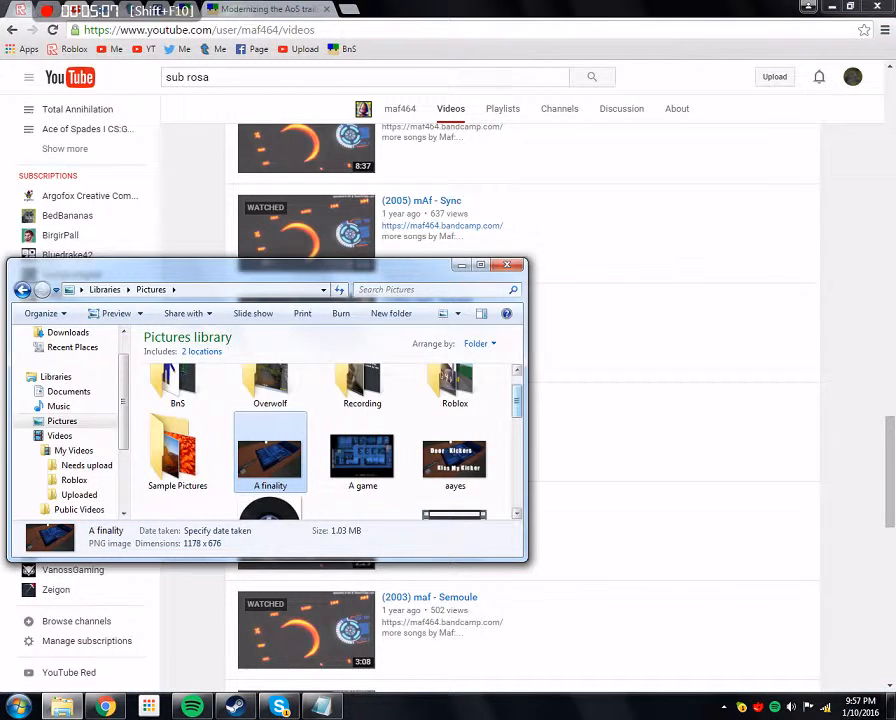
double_click(454, 456)
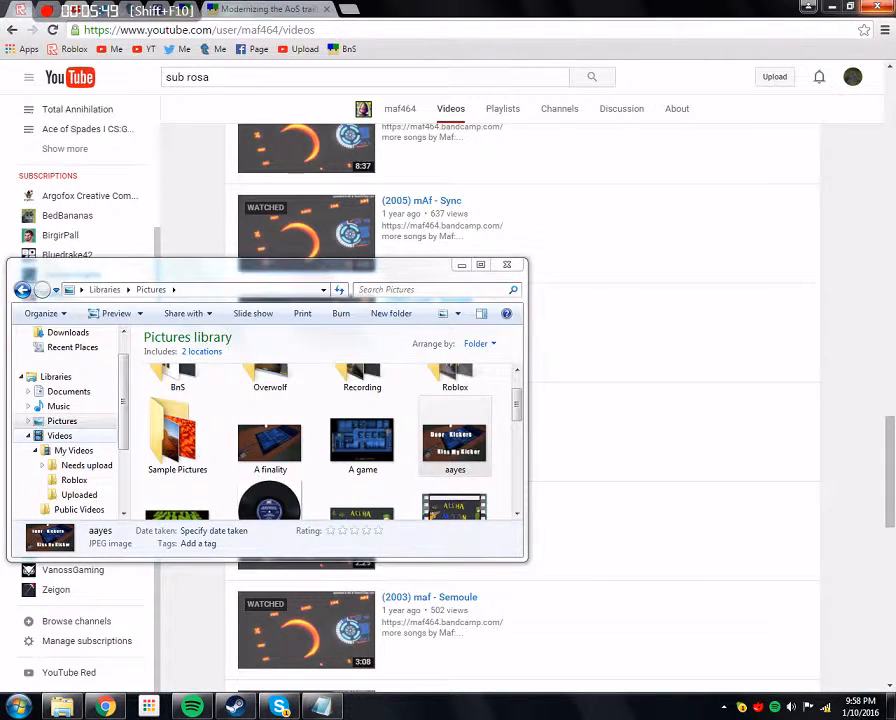
Step: Search the Uploaded videos folder for 'trailer' then 'her' and open the matching video
left_click(78, 494)
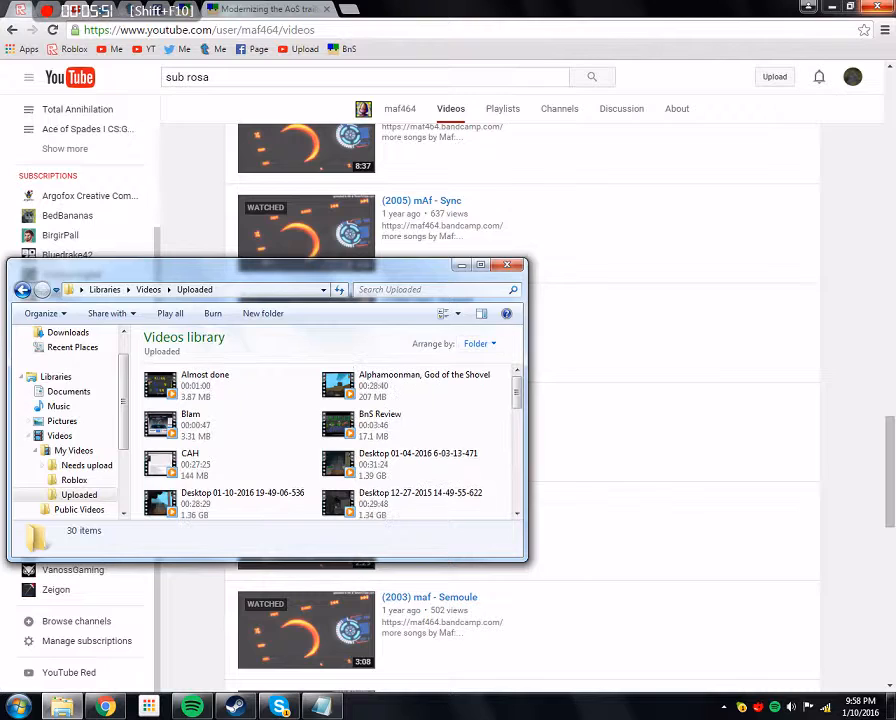
left_click(430, 290)
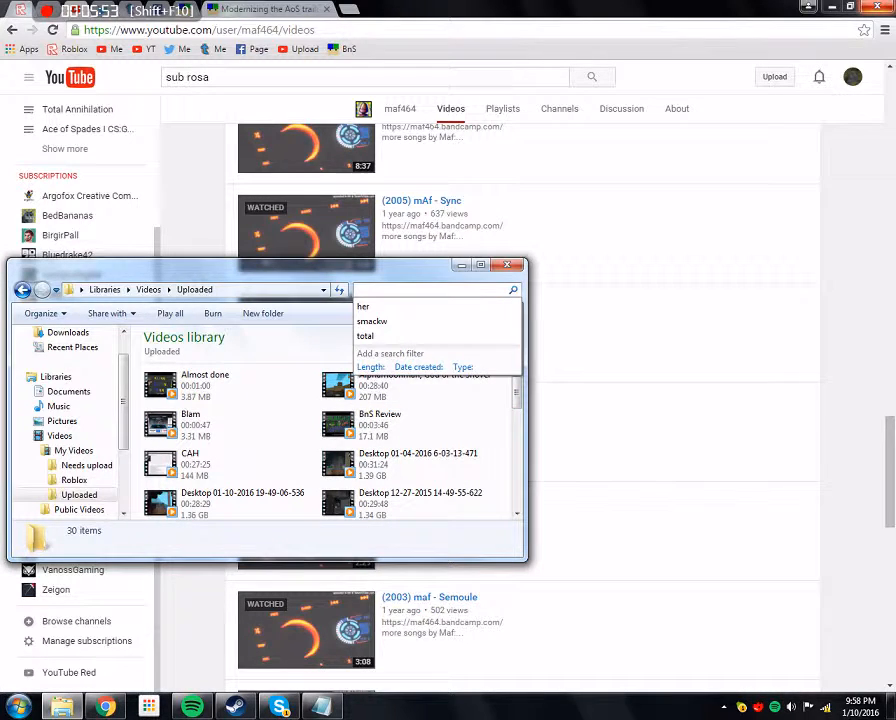
type("trailer")
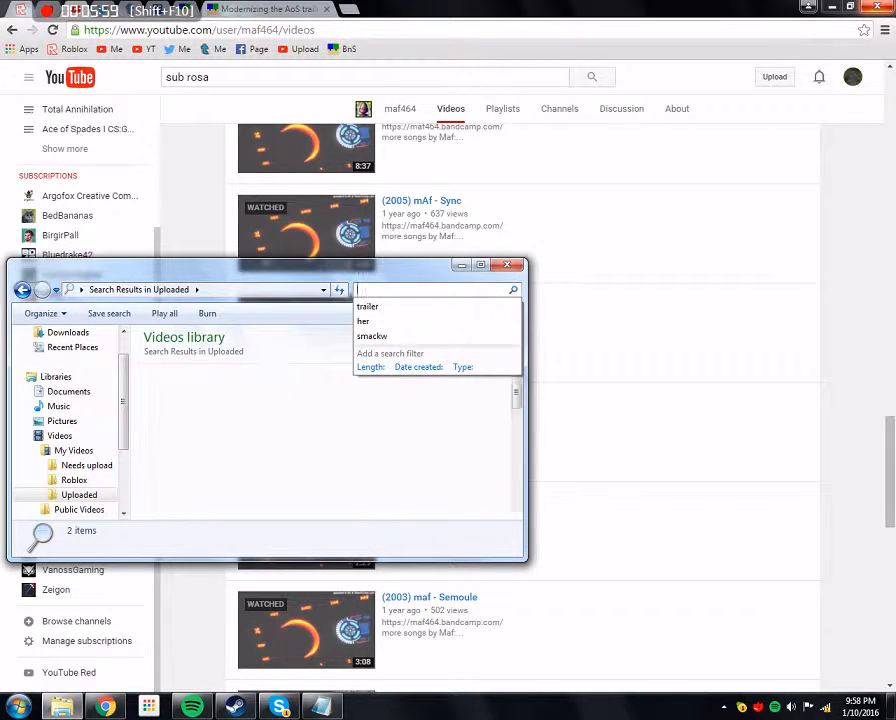
left_click(364, 320)
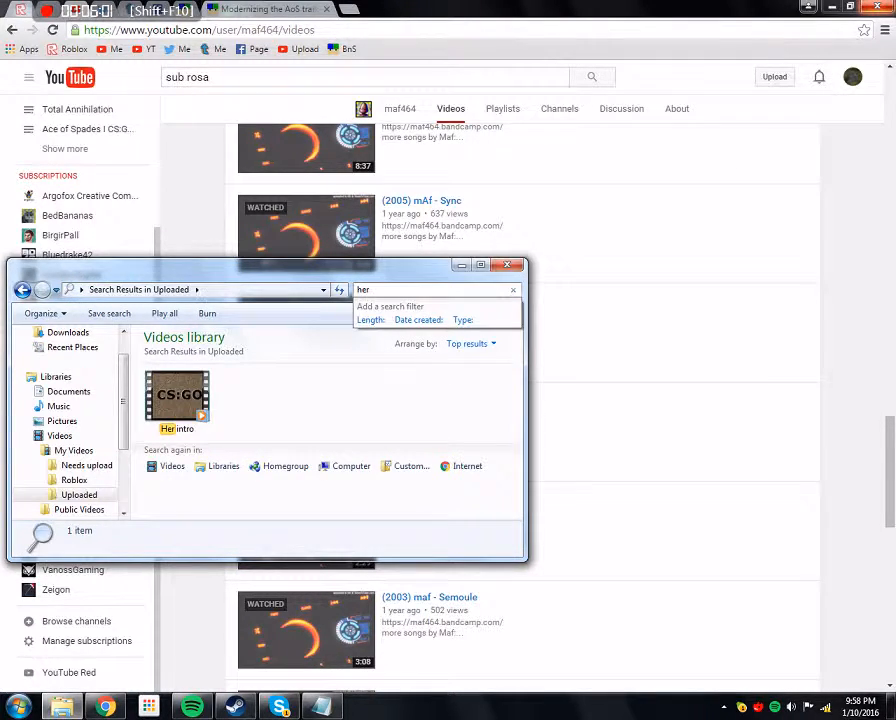
double_click(176, 396)
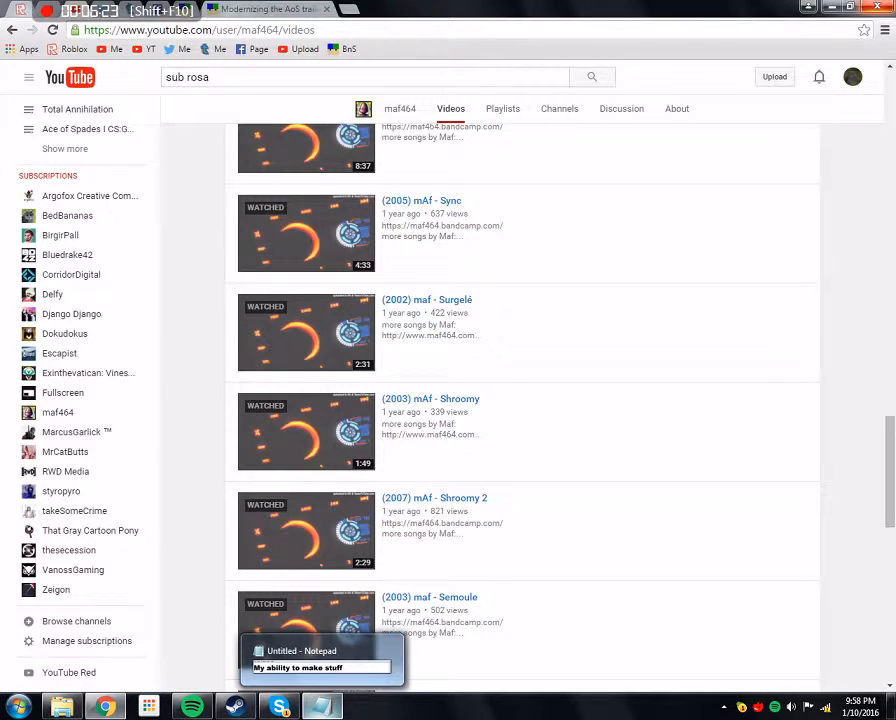
Step: Bring the Notepad note forward, then launch Discord from Start search
left_click(320, 650)
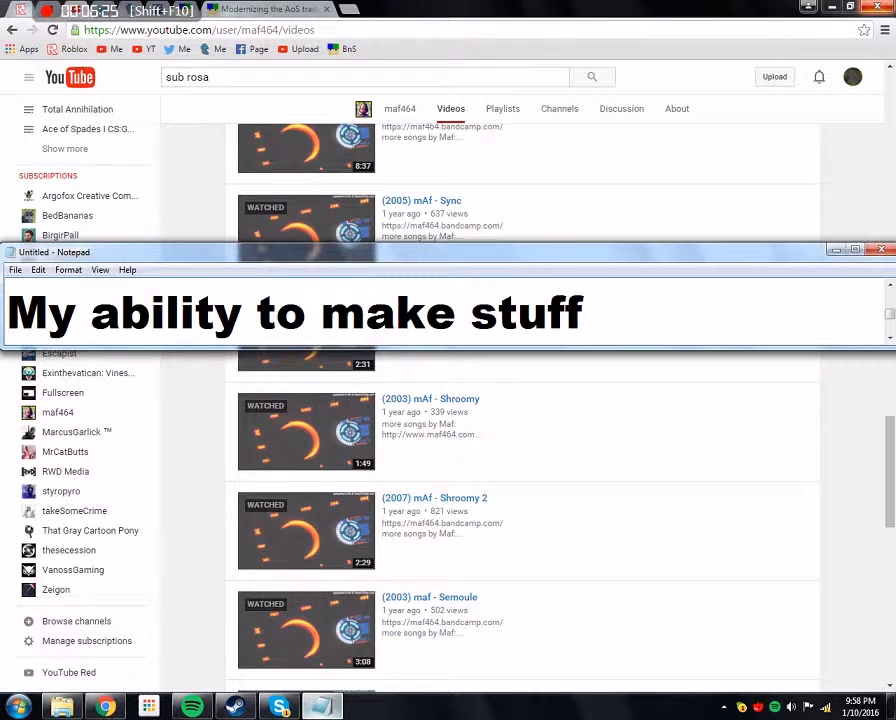
type("Discord")
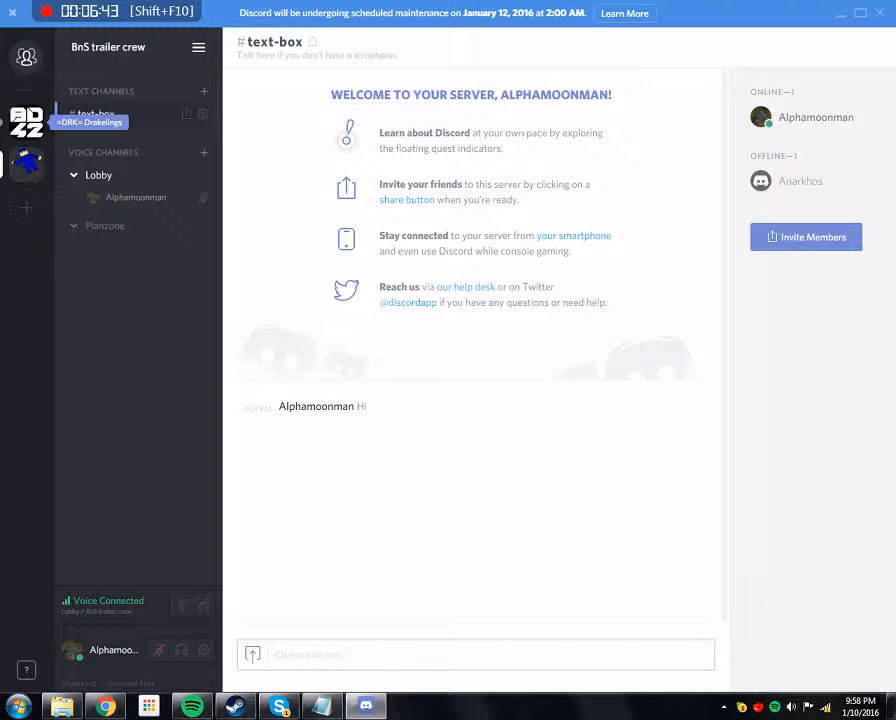
Step: Switch to the =DRK= Drakelings server and read down its shoutbox chat
left_click(26, 164)
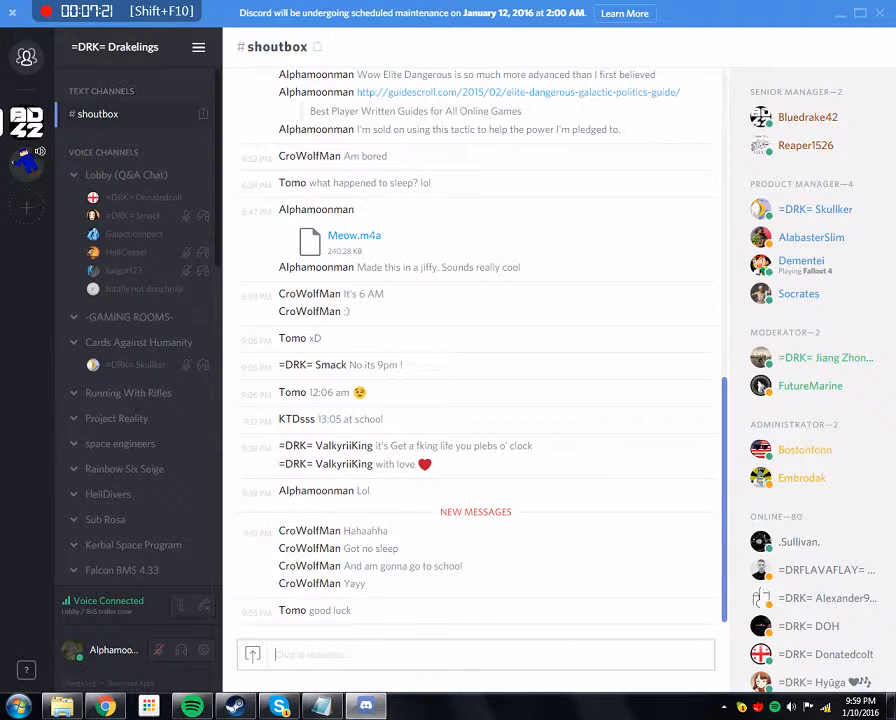
mouse_move(158, 650)
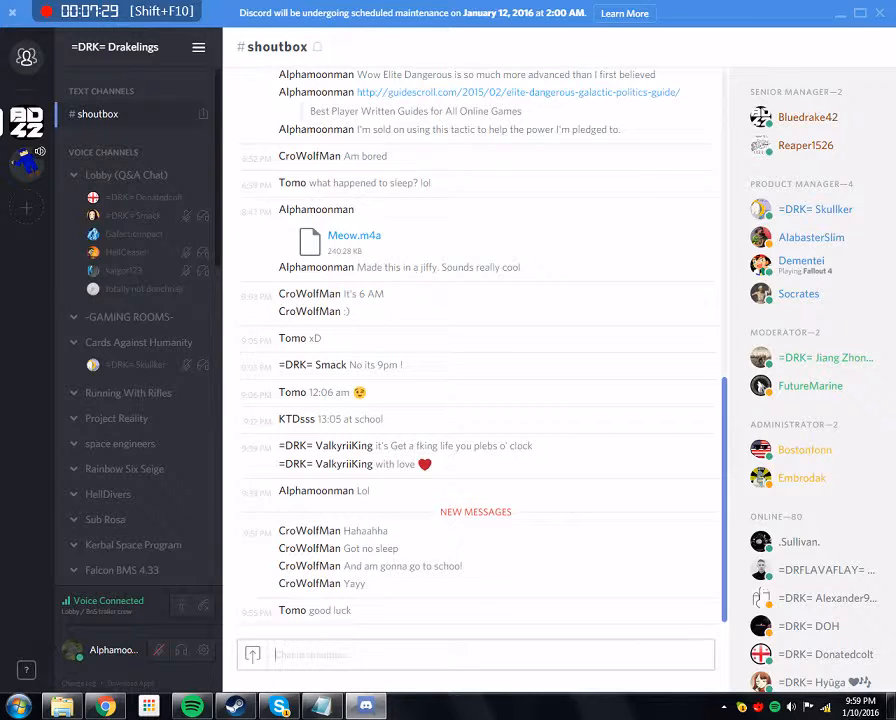
scroll("down", 3)
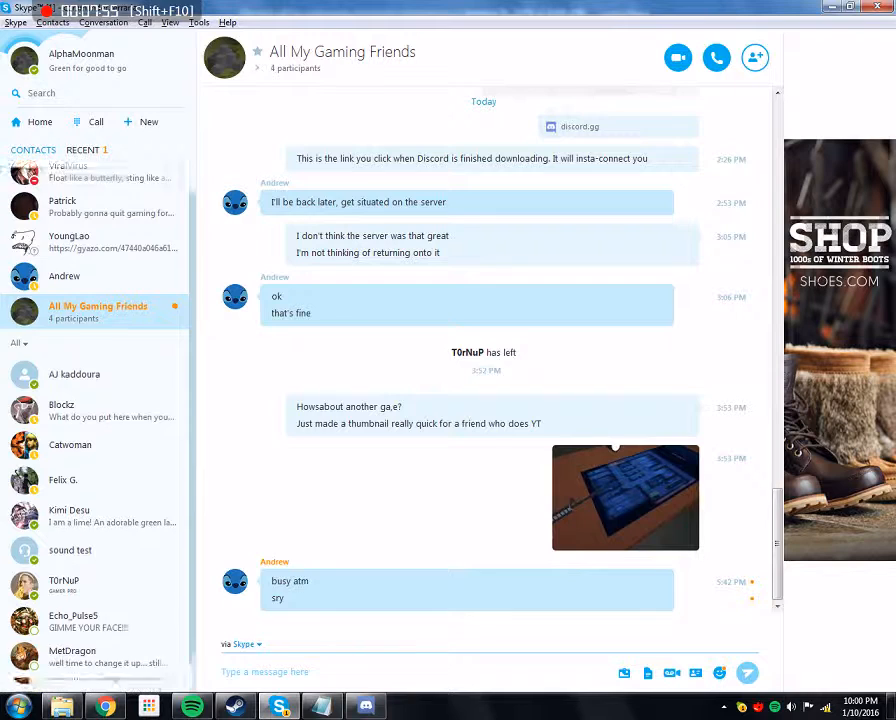
Step: Put the All My Gaming Friends chat away to show the desktop
scroll("down", 3)
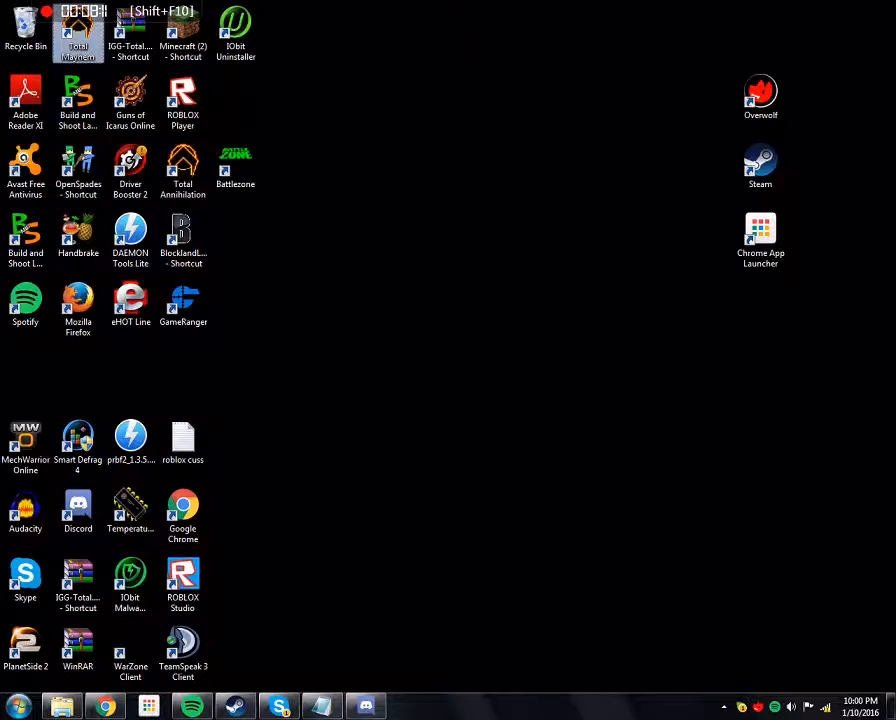
Step: Bring up the Roblox games catalogue in Chrome, typing 'Cheating AI' along the way
left_click(130, 648)
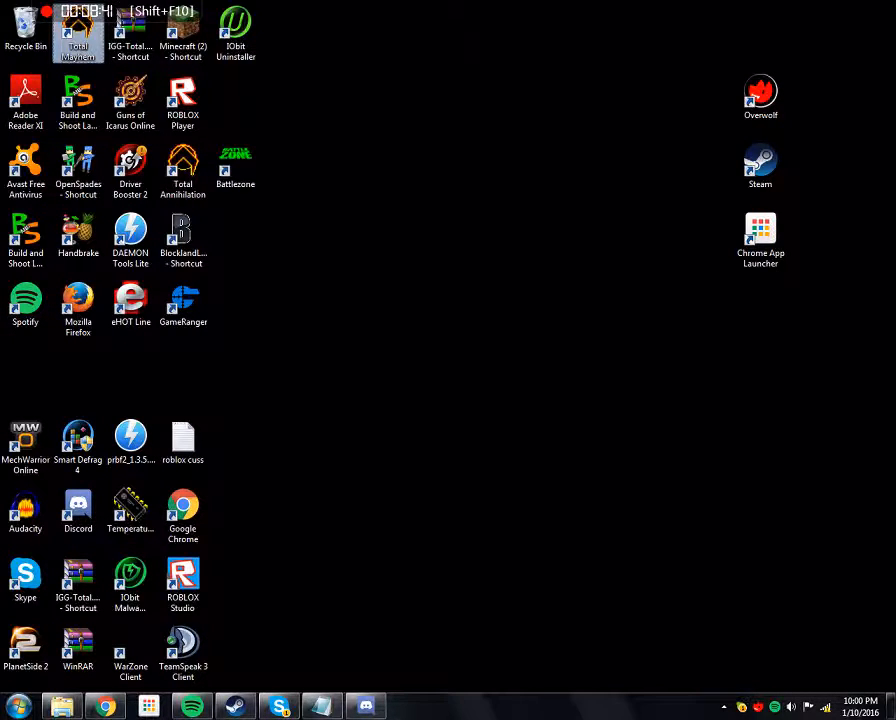
mouse_move(76, 300)
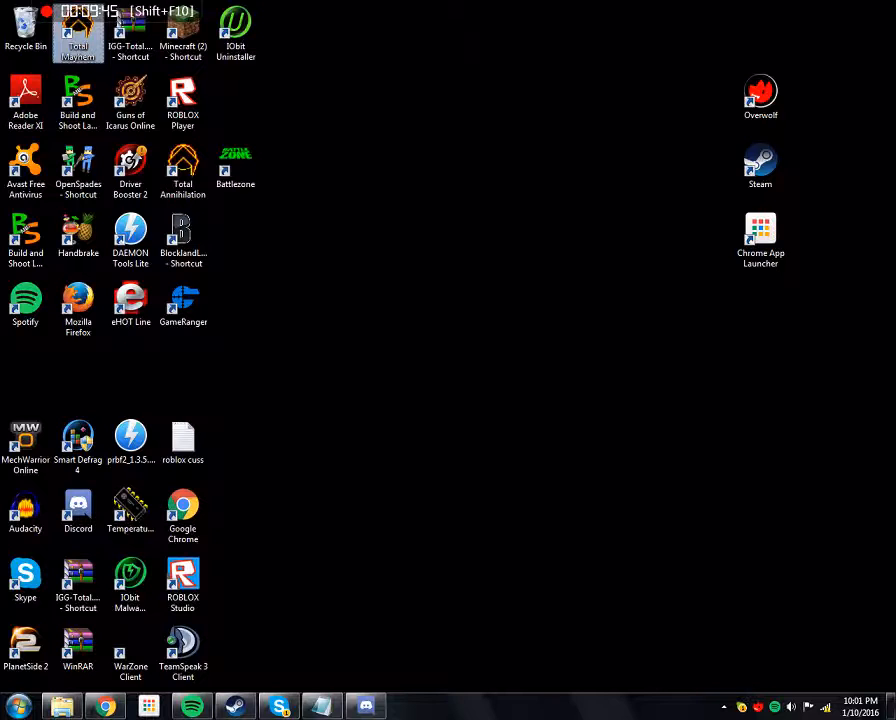
type("Cheating AI")
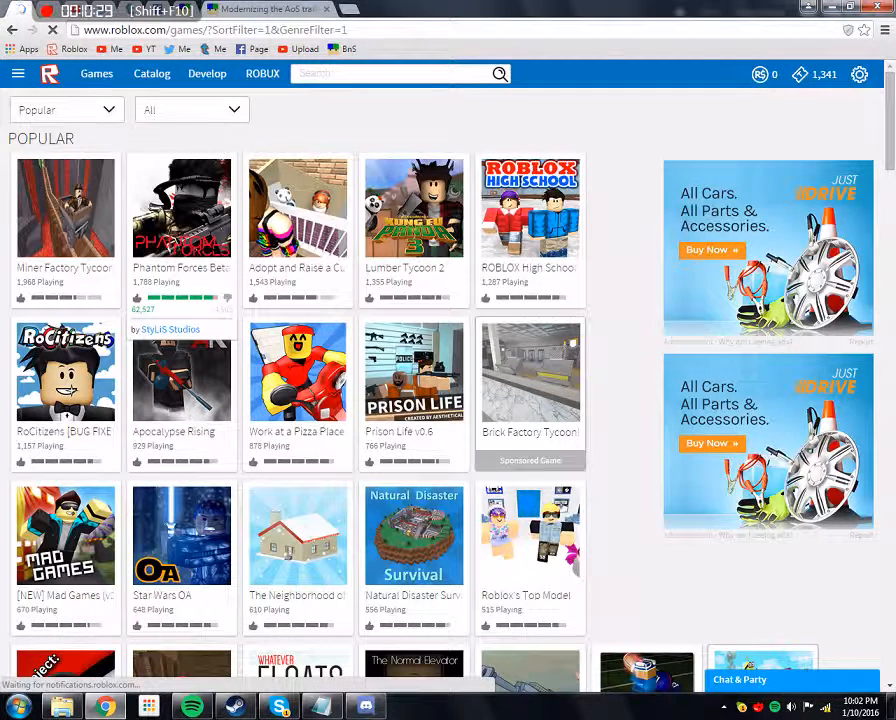
left_click(180, 206)
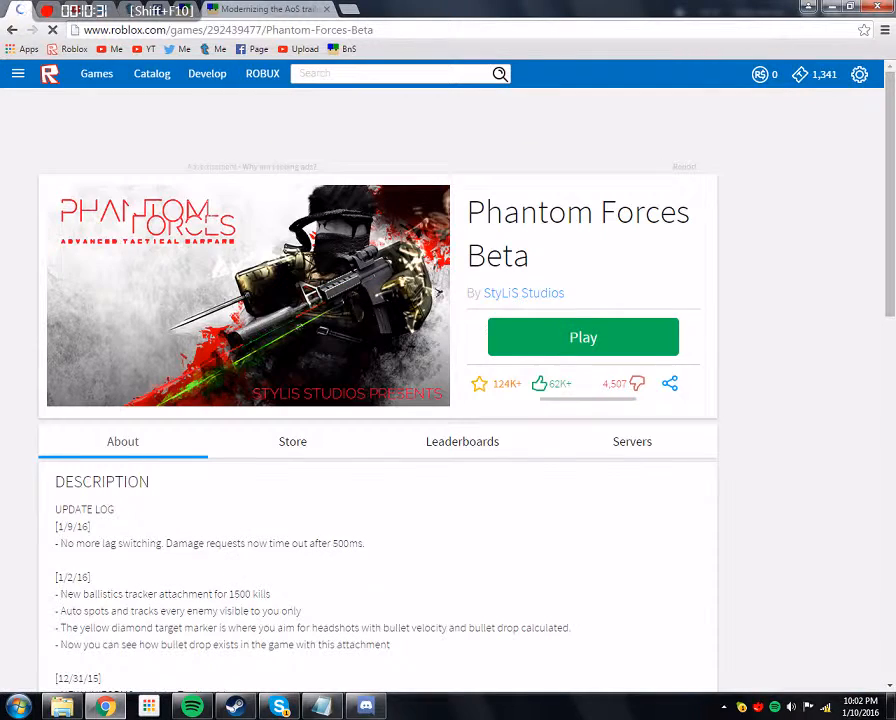
left_click(584, 336)
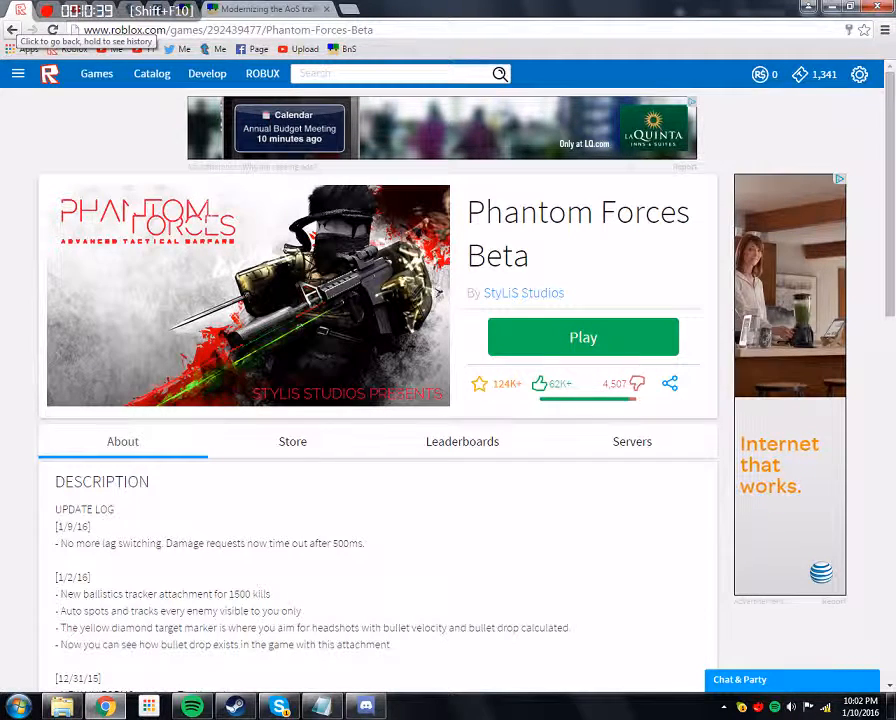
left_click(96, 72)
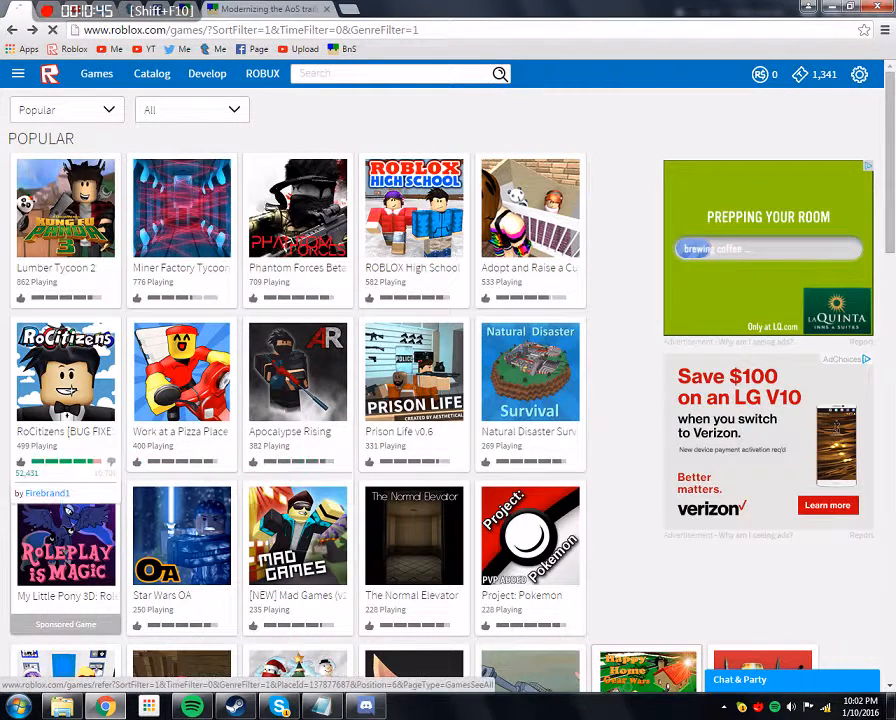
Step: Browse further down the Popular games, then bring up the sort choices (Top Rated, Featured, Builders Club)
scroll("down", 3)
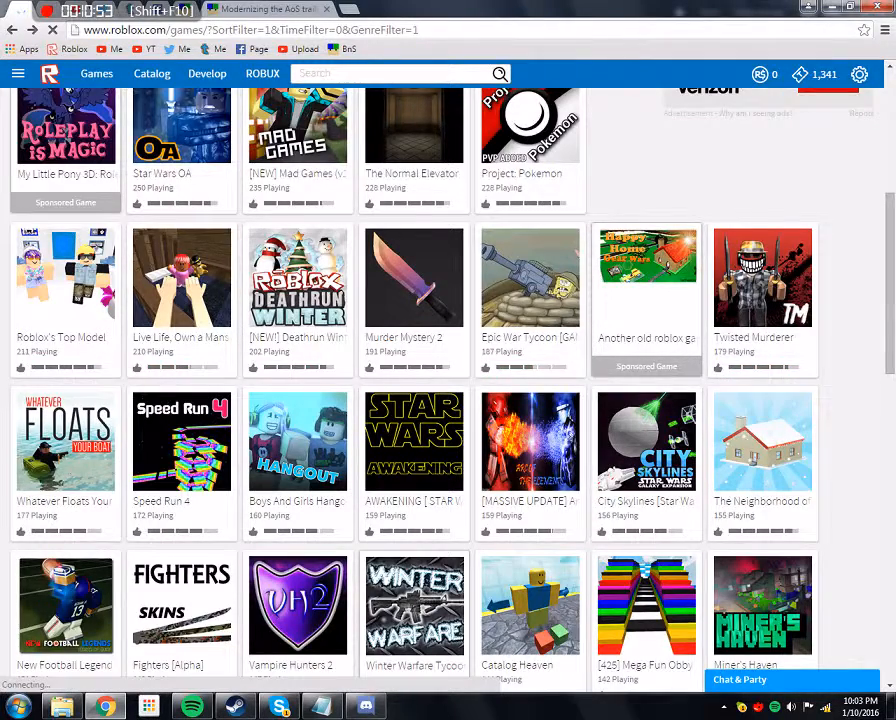
scroll("down", 3)
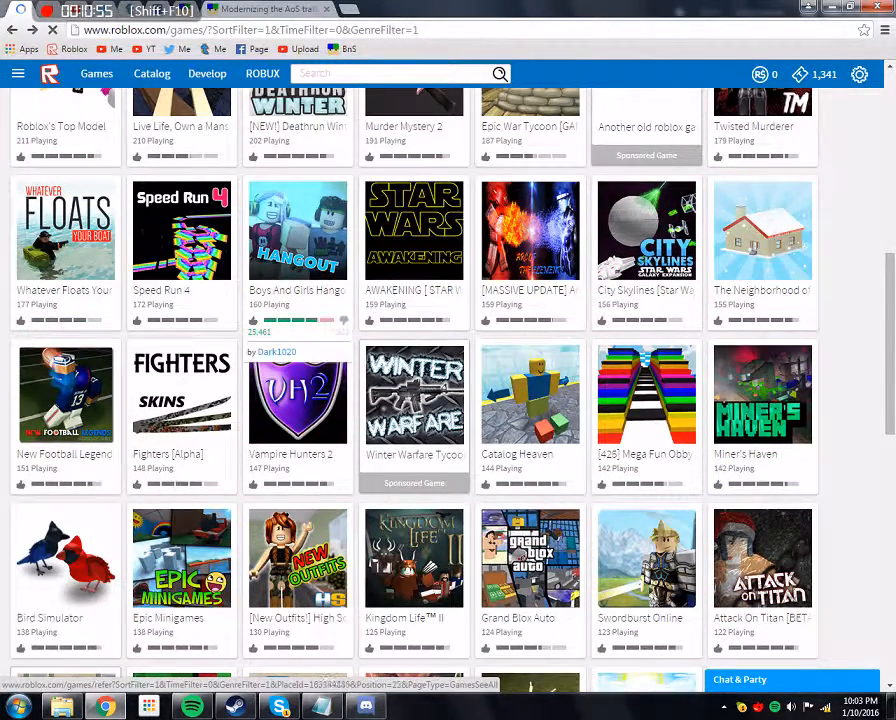
scroll("down", 3)
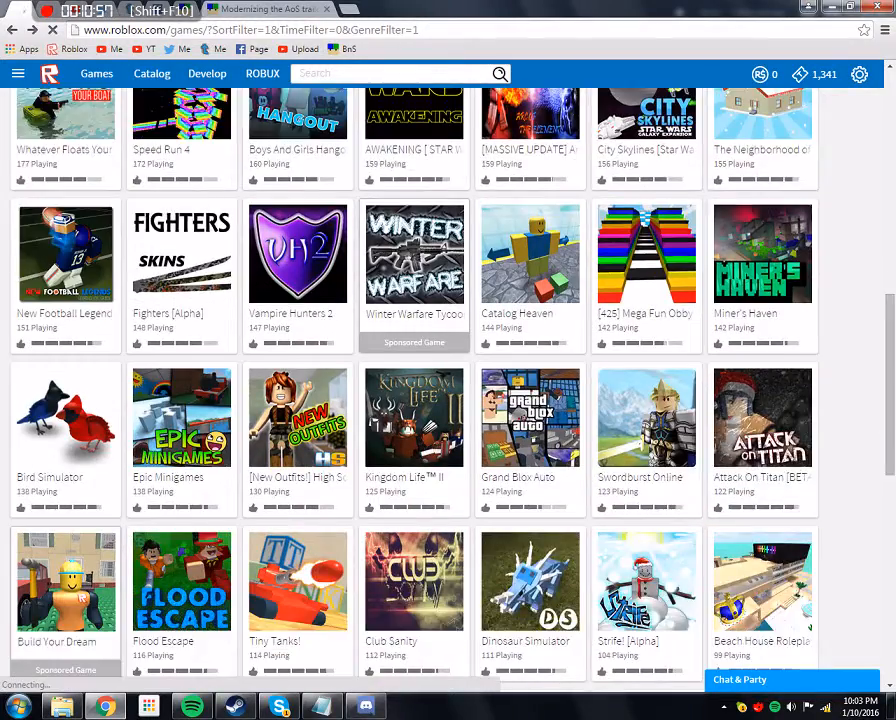
scroll("down", 3)
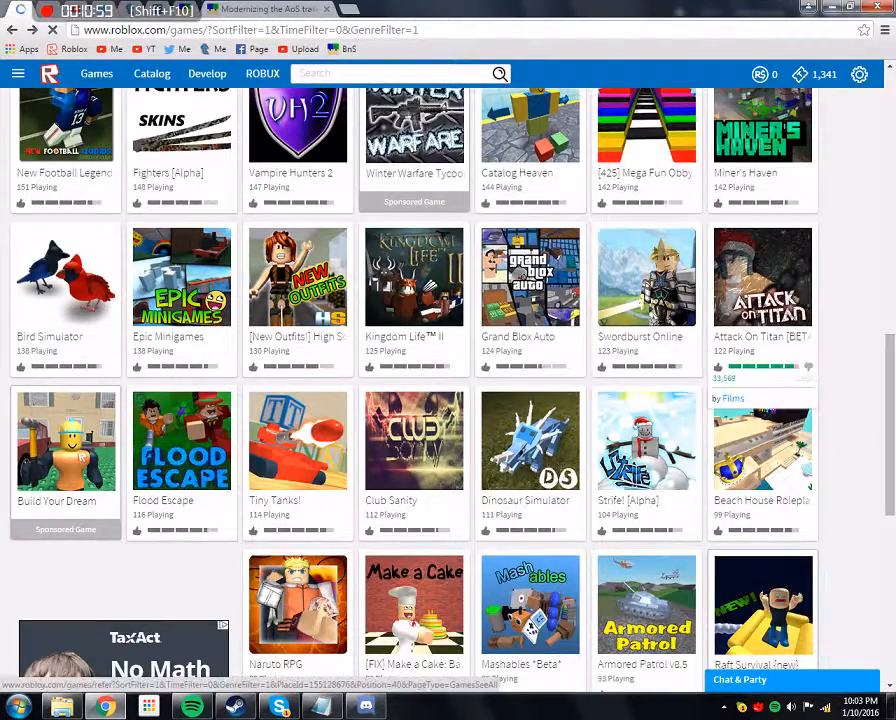
scroll("down", 3)
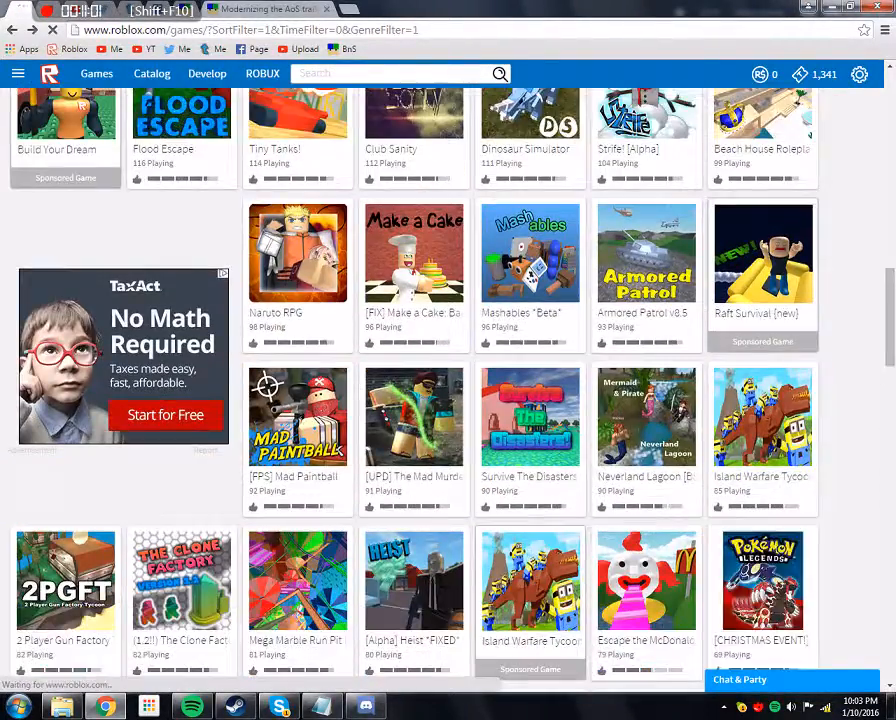
scroll("down", 3)
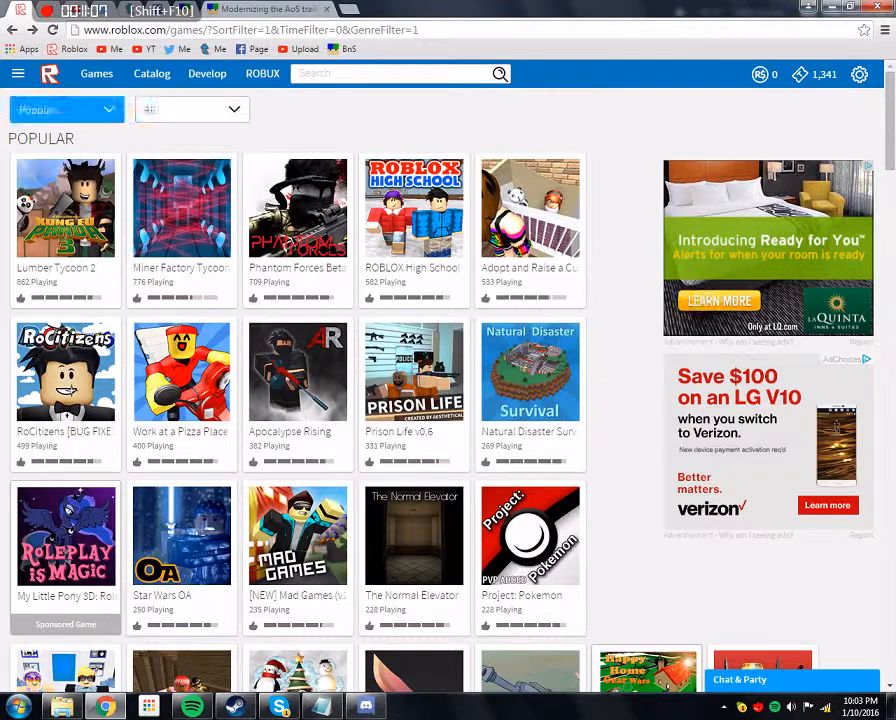
left_click(66, 108)
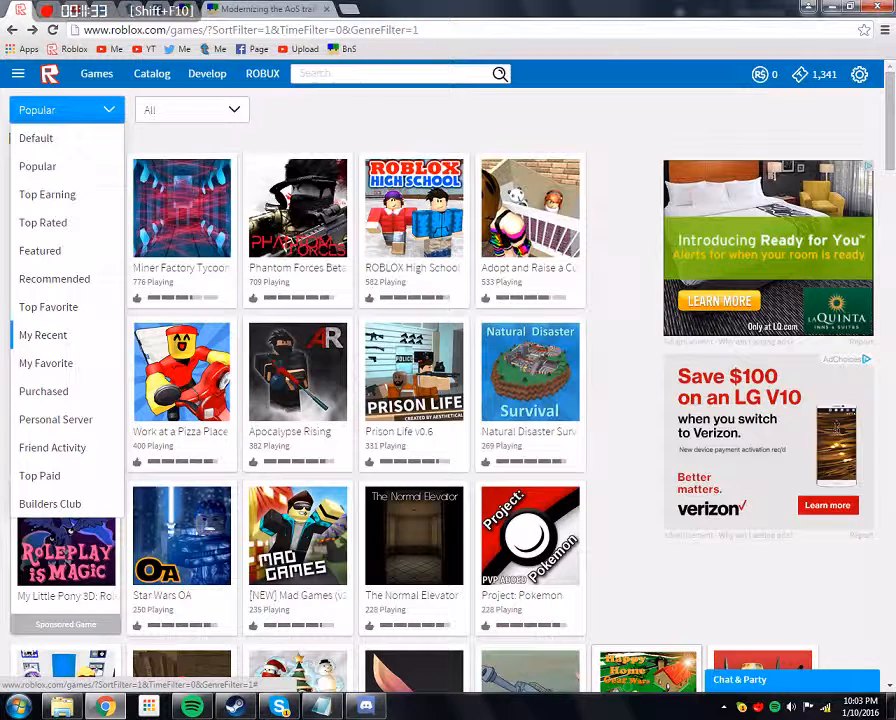
Step: Sort the games catalogue by My Recent, listing Fencing, Suspension Test and Sizzleburger
left_click(44, 336)
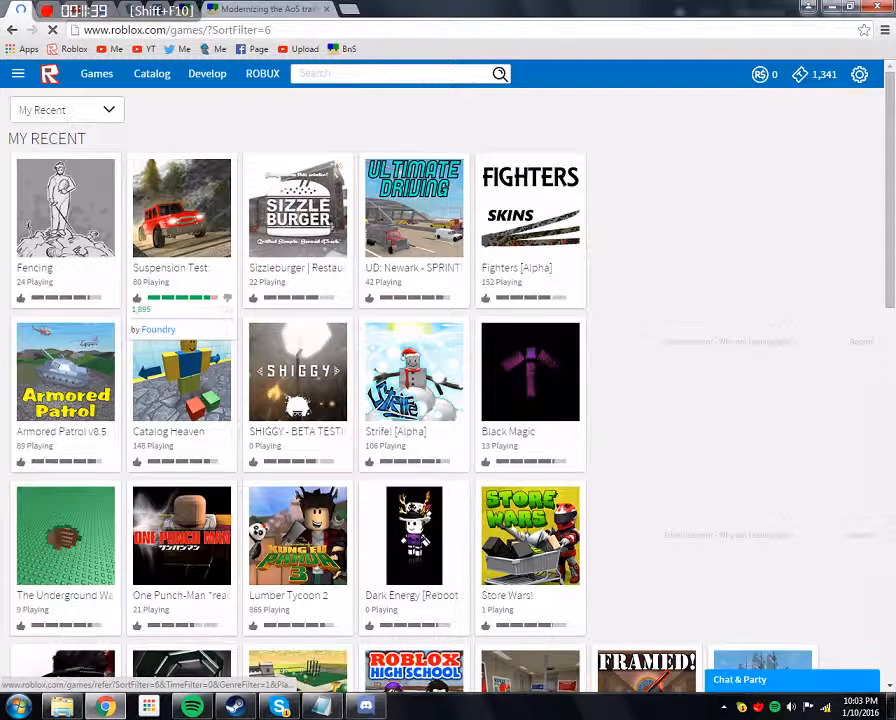
left_click(180, 208)
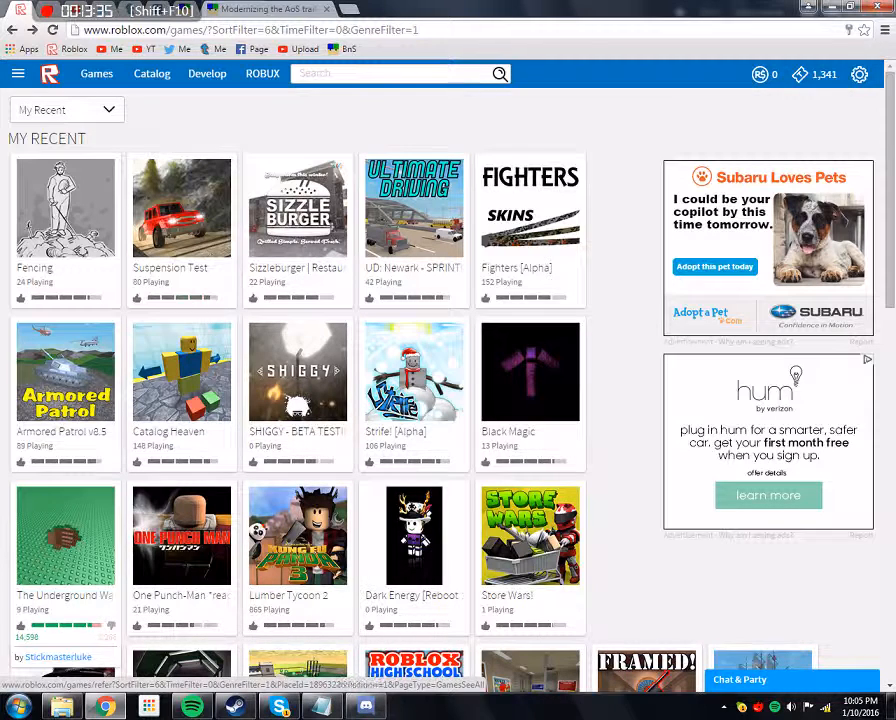
Step: Open Suspension Test by Foundry and dismiss its sponsored game-loading popup
left_click(180, 208)
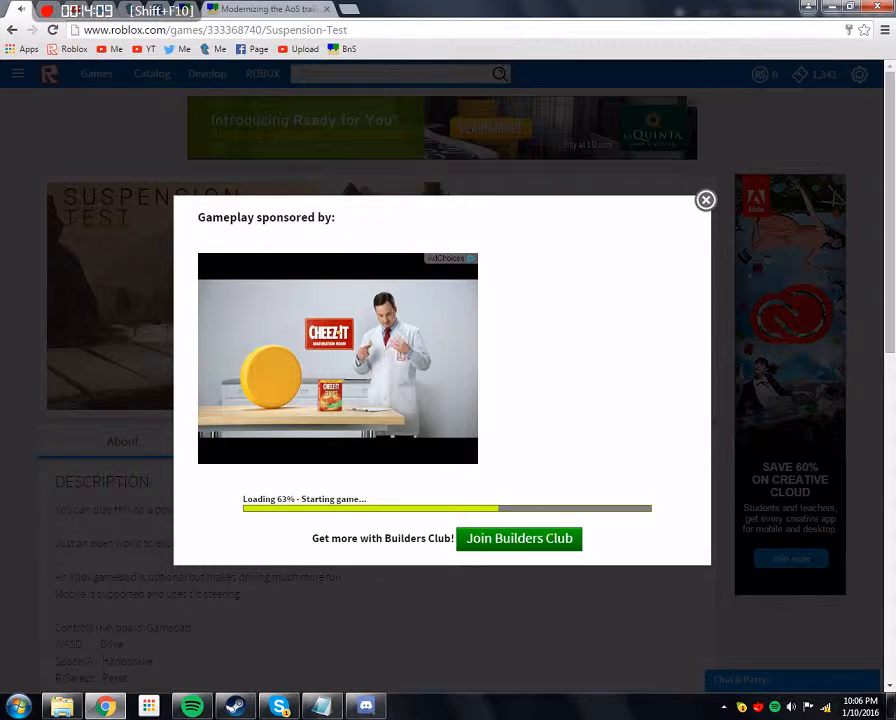
left_click(704, 200)
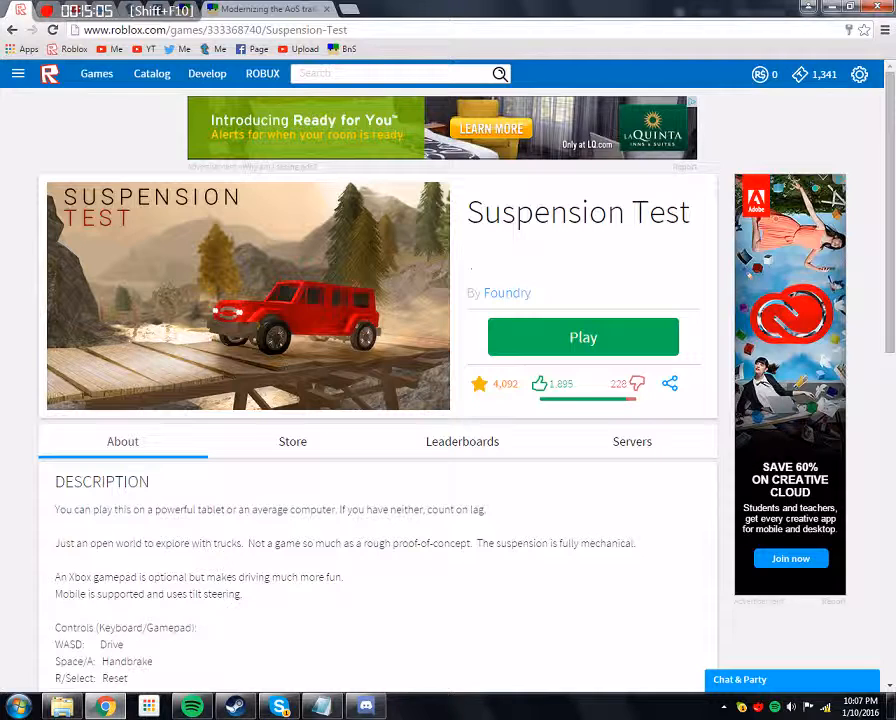
double_click(660, 212)
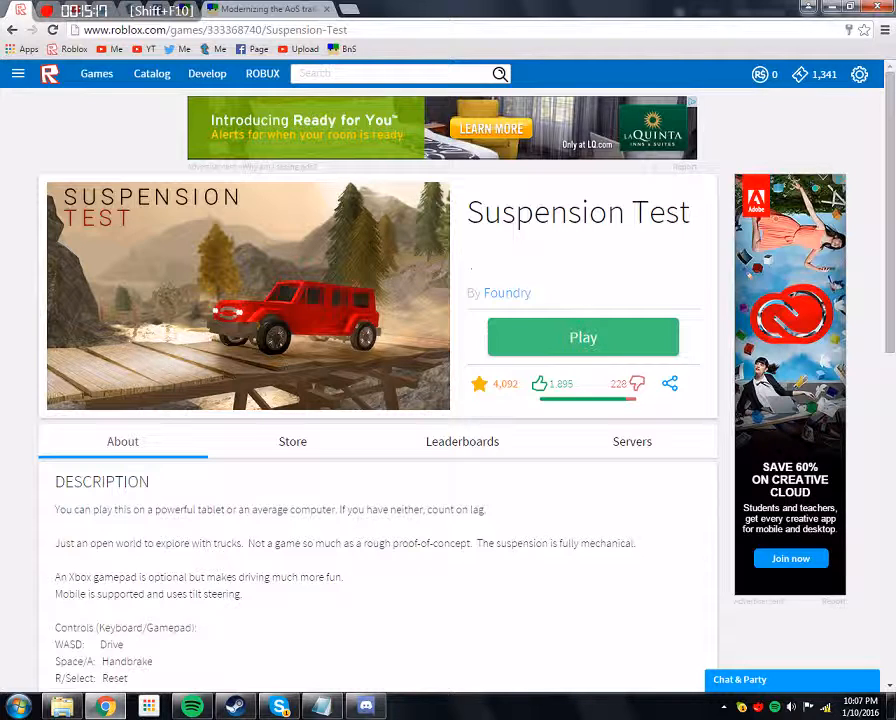
left_click(584, 336)
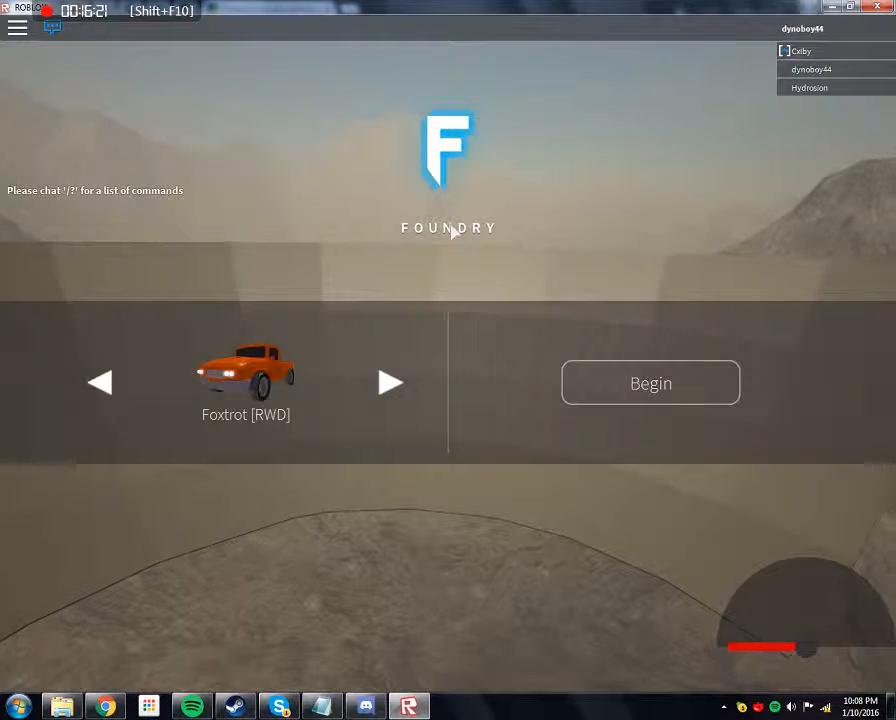
Step: Cycle the Foundry vehicle selector past Forester EL and Foxtrot [RWD] to Foxtrot [AWD] and begin
left_click(390, 382)
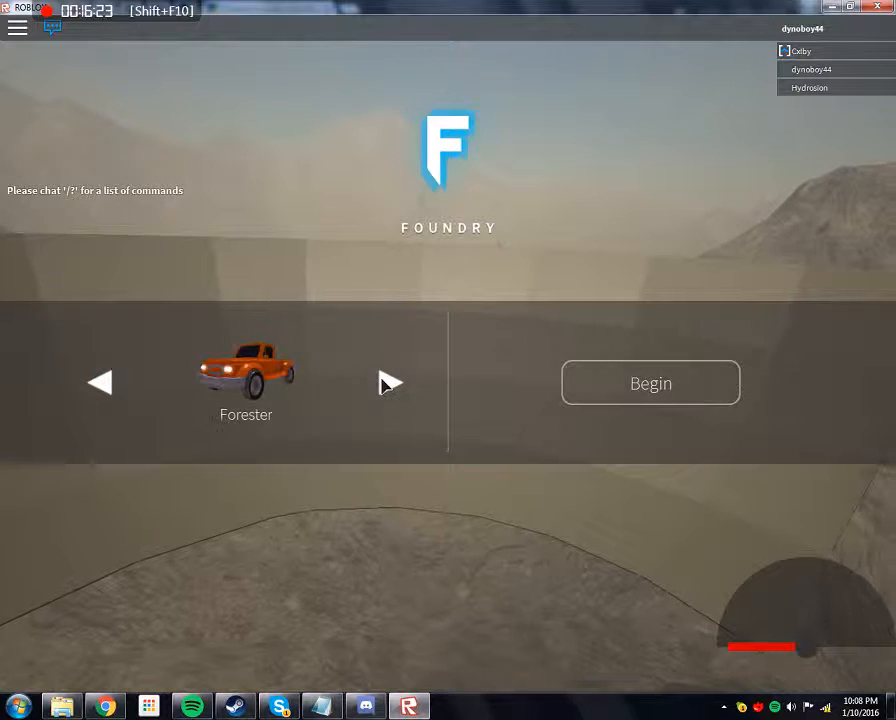
left_click(390, 382)
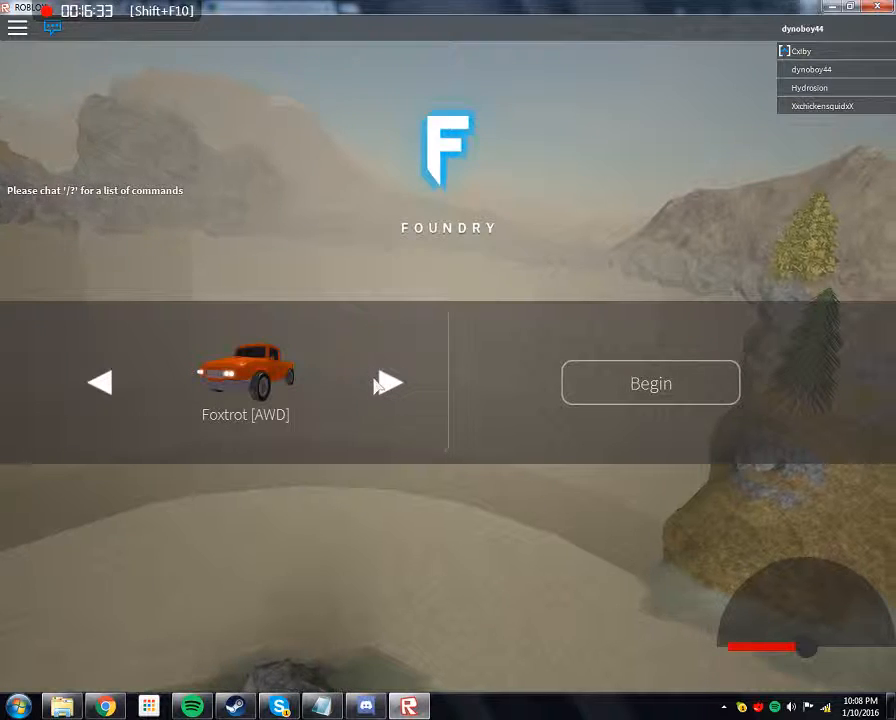
left_click(388, 384)
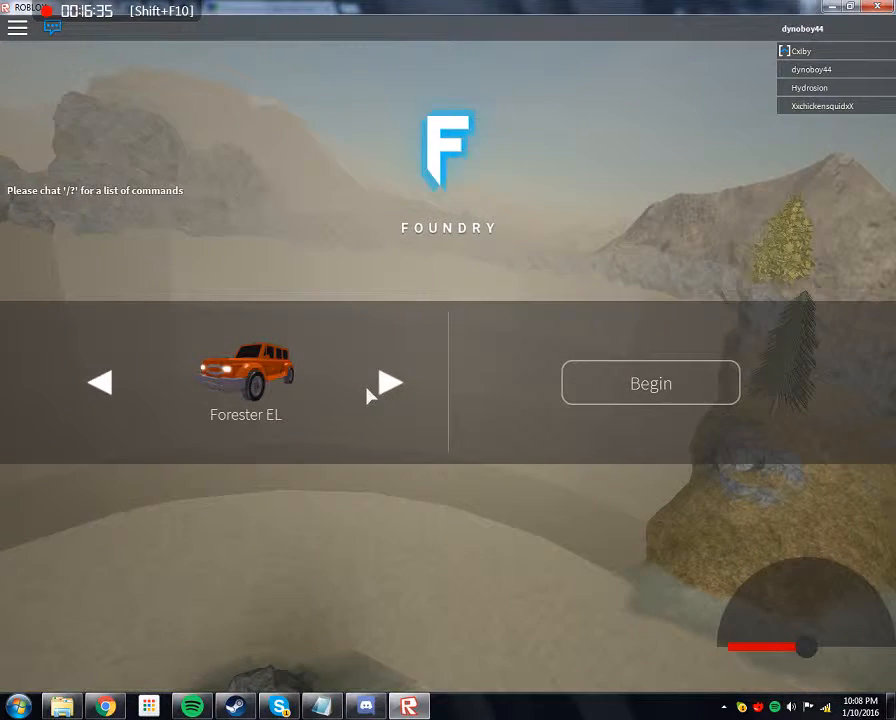
left_click(388, 382)
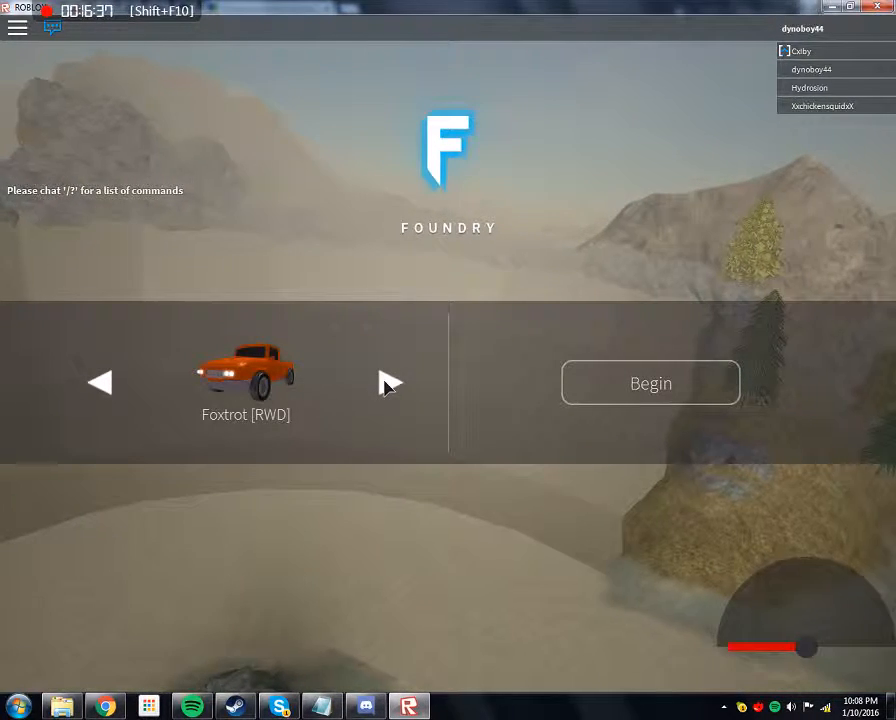
left_click(390, 382)
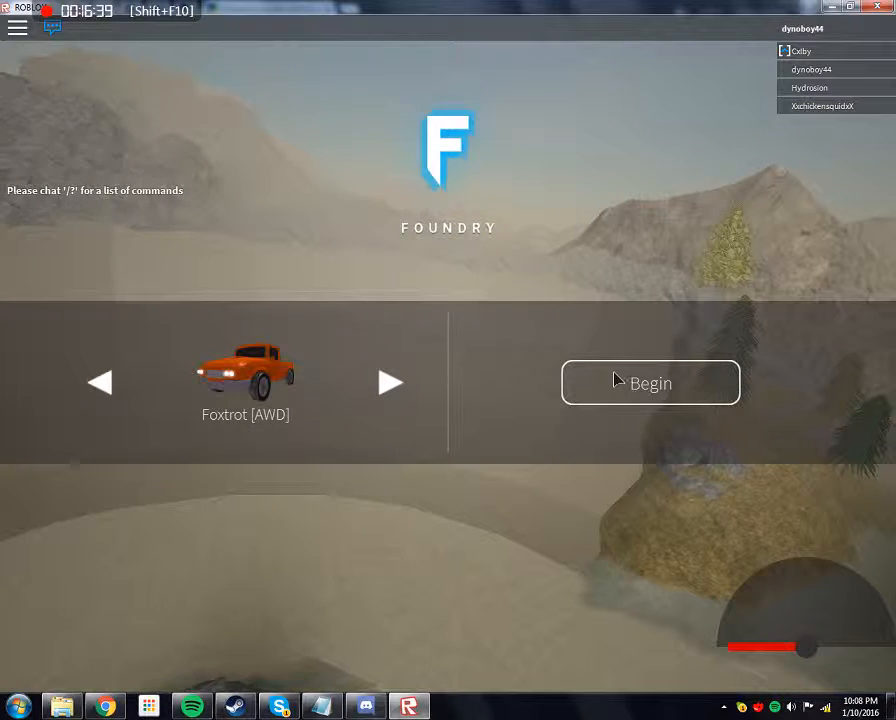
left_click(650, 382)
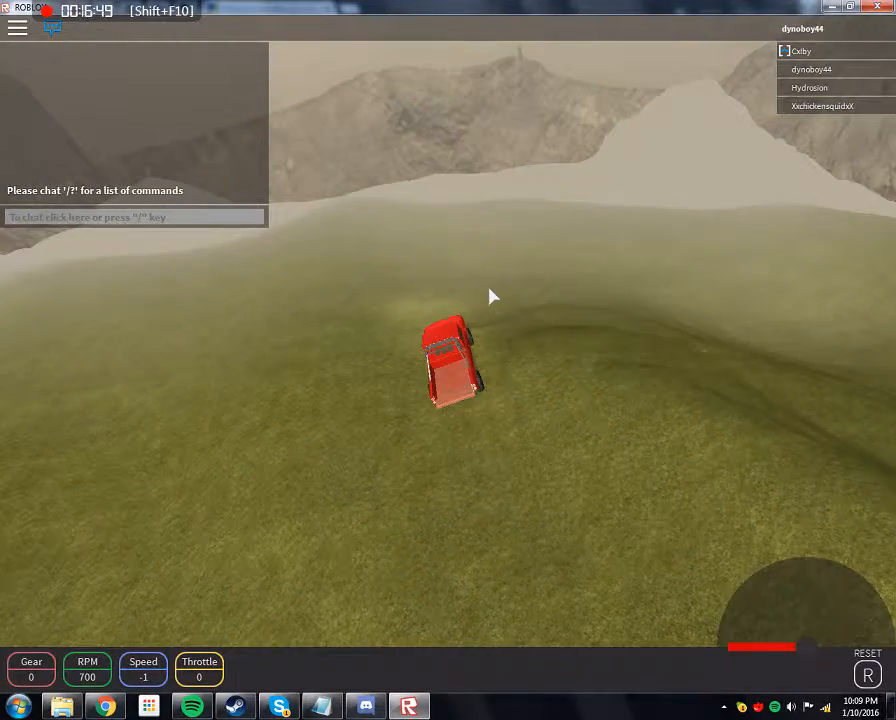
Step: Drive the spawned truck forward briefly before leaving Suspension Test for the My Recent list
key("w")
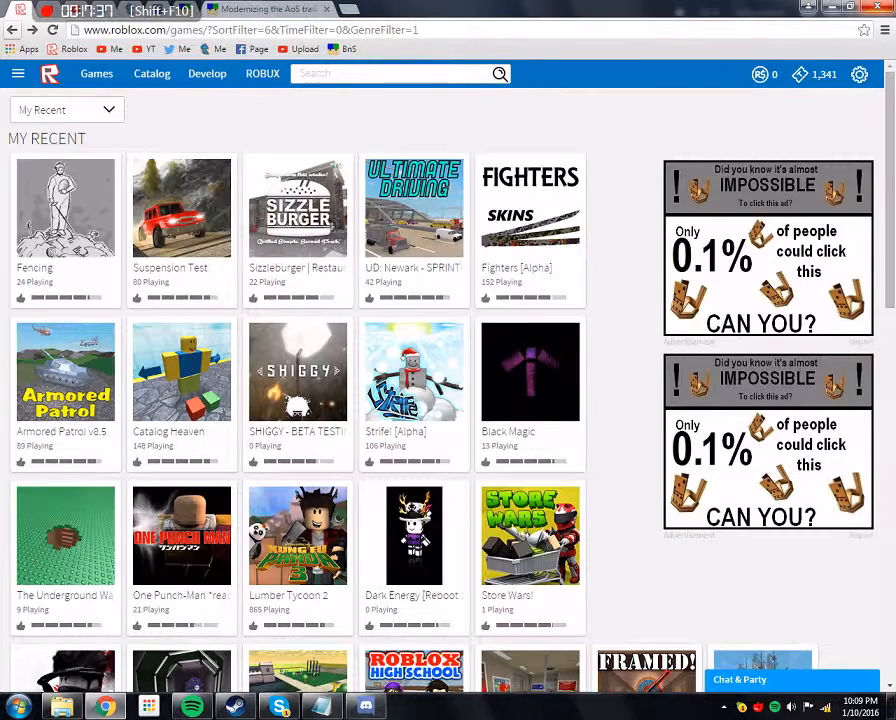
Step: Browse further down My Recent to titles like Mirror Muse, Urban Patrol and Blood & Iron
scroll("down", 3)
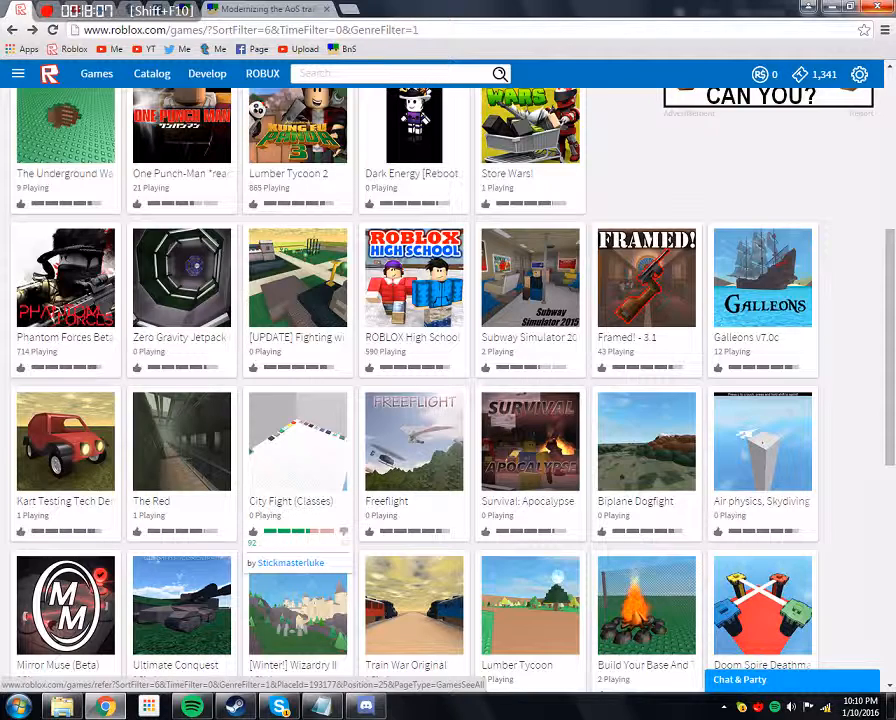
scroll("down", 3)
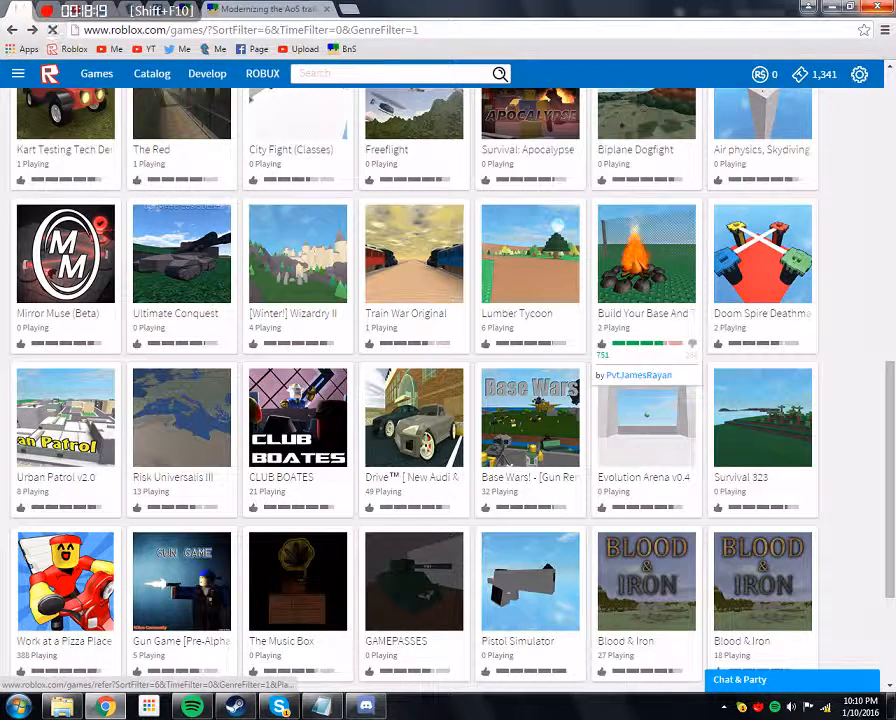
Step: Open the Roblox page for Build Your Base And Troops by PvtJamesRayan
left_click(646, 252)
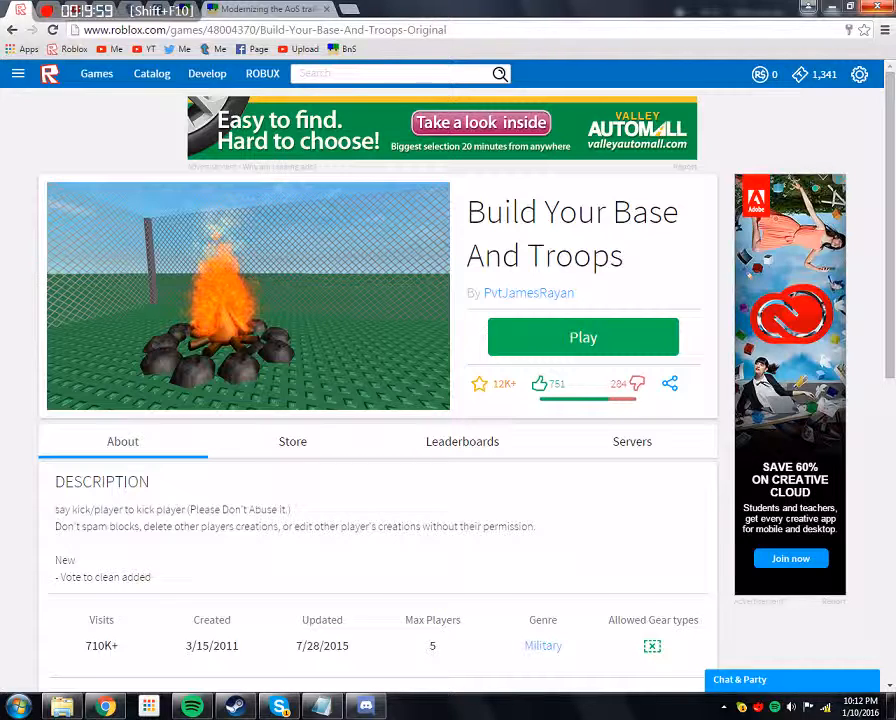
Step: Read the game's description and player comments, then bring up the Windows program list
scroll("down", 3)
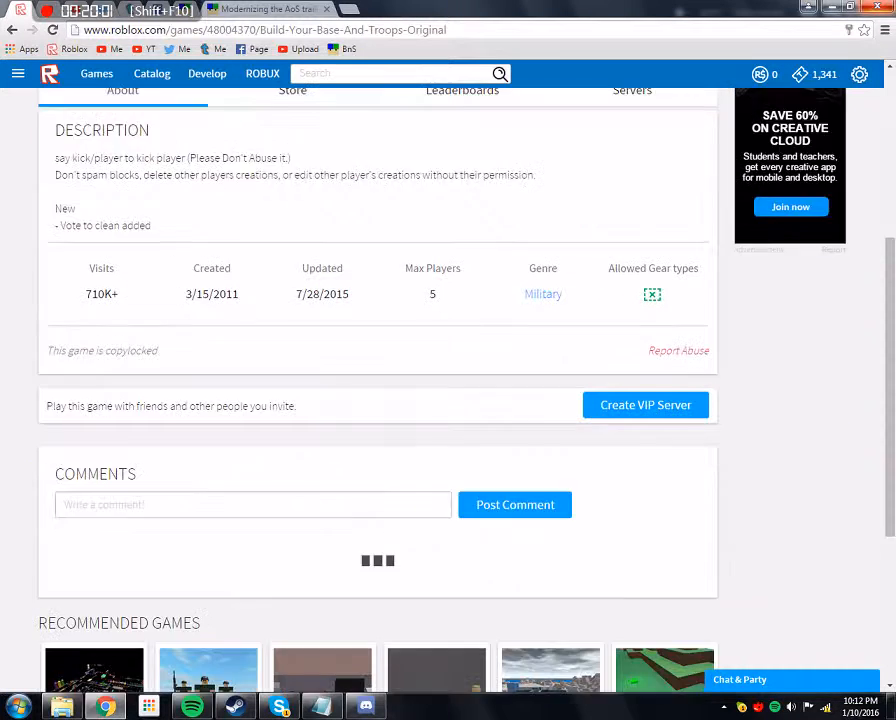
scroll("down", 3)
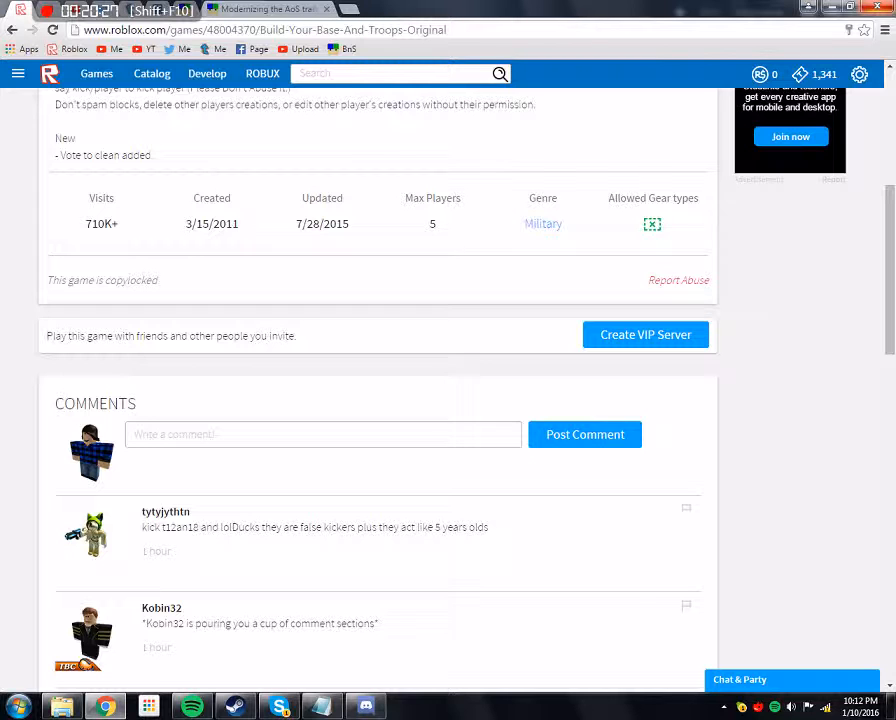
scroll("down", 3)
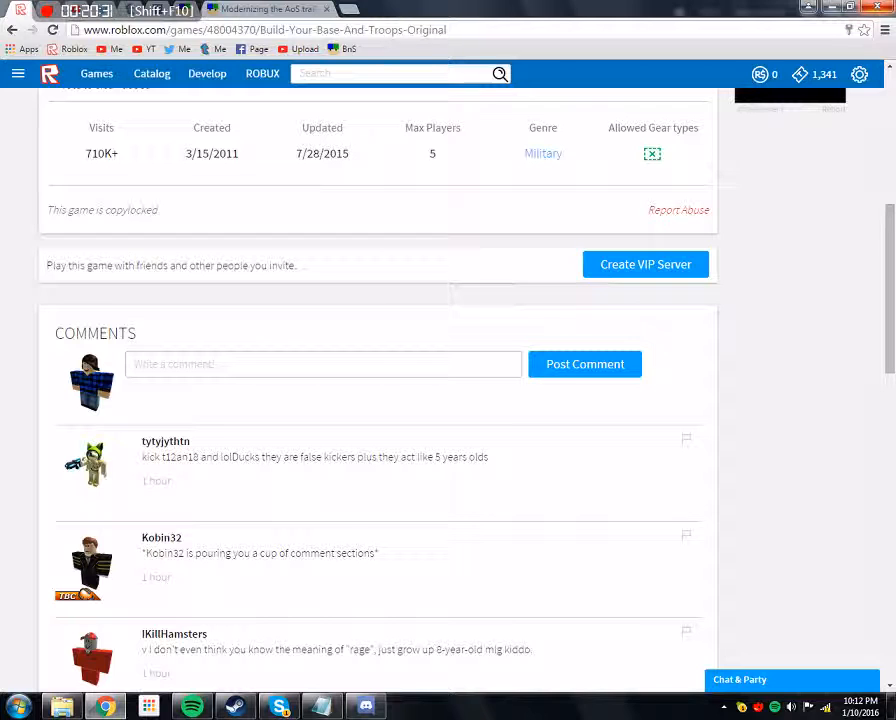
scroll("up", 3)
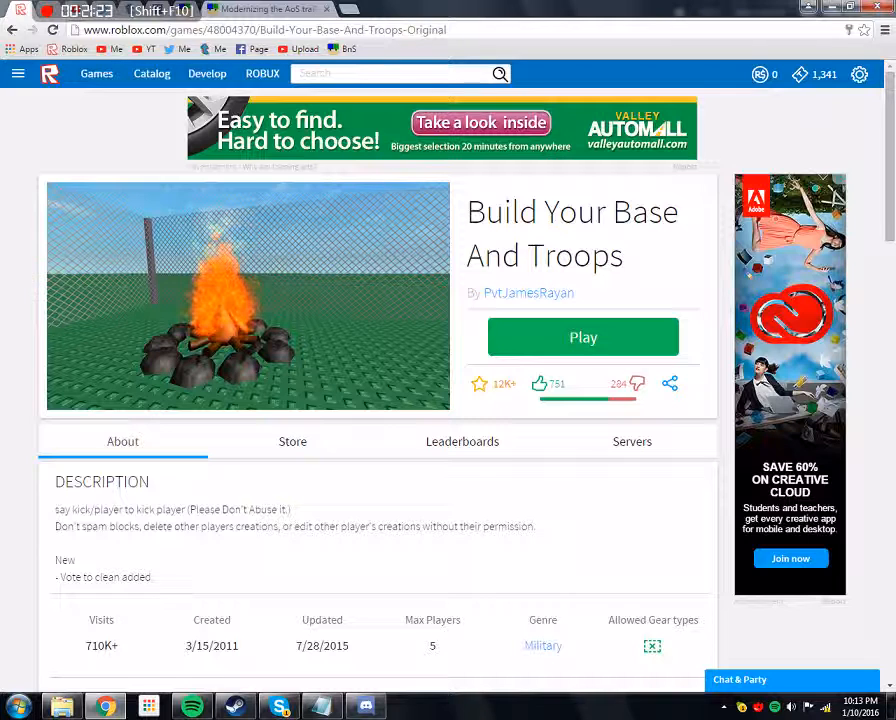
scroll("down", 3)
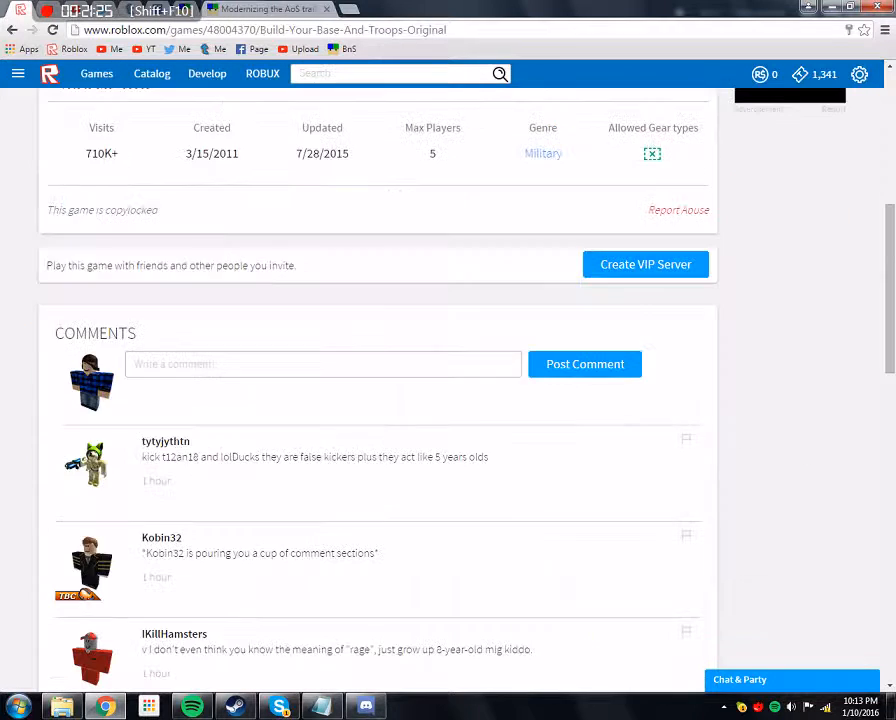
scroll("down", 3)
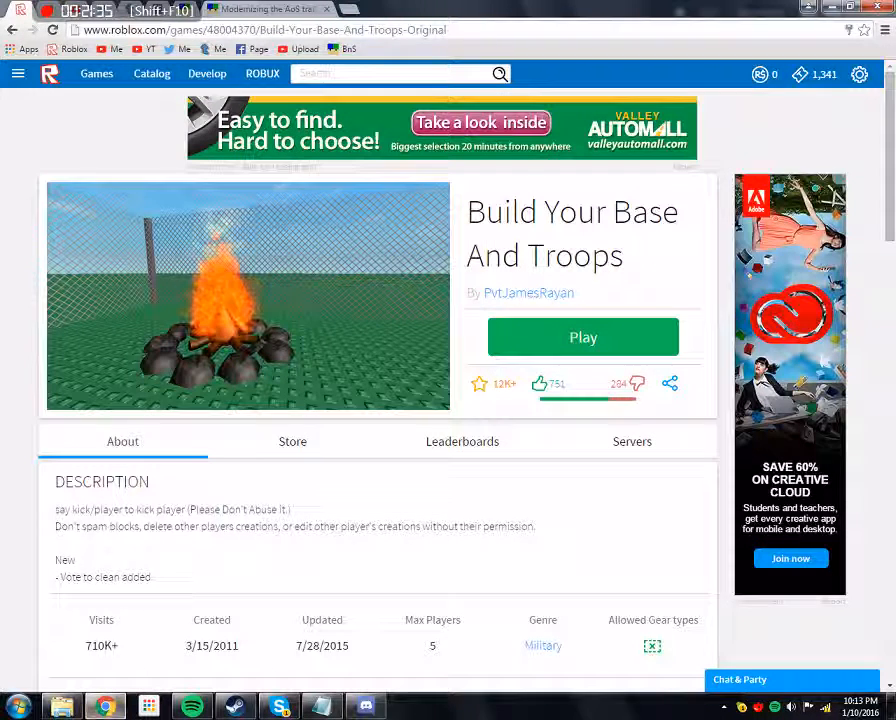
left_click(18, 708)
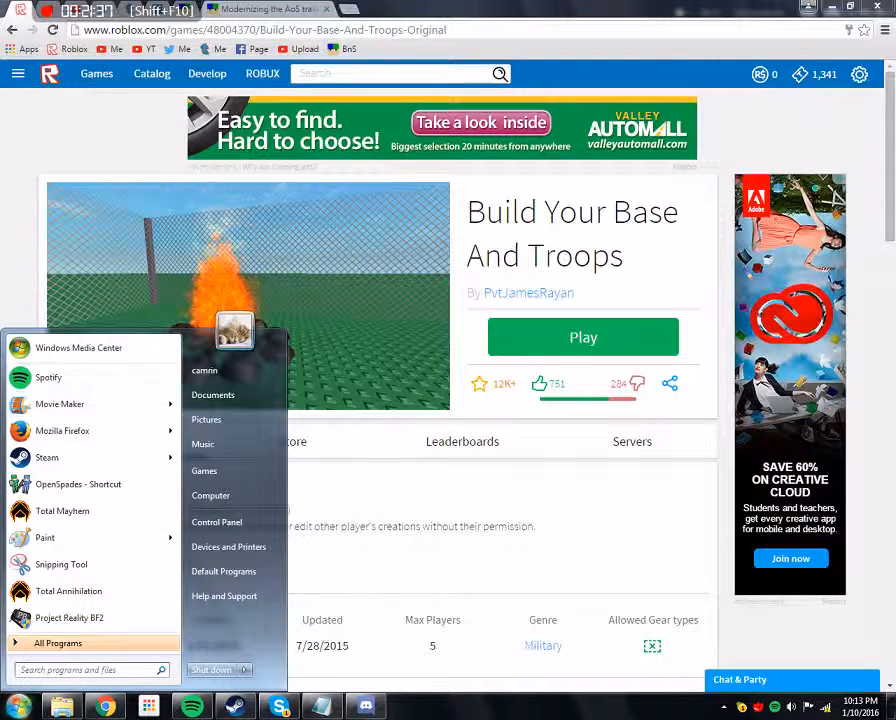